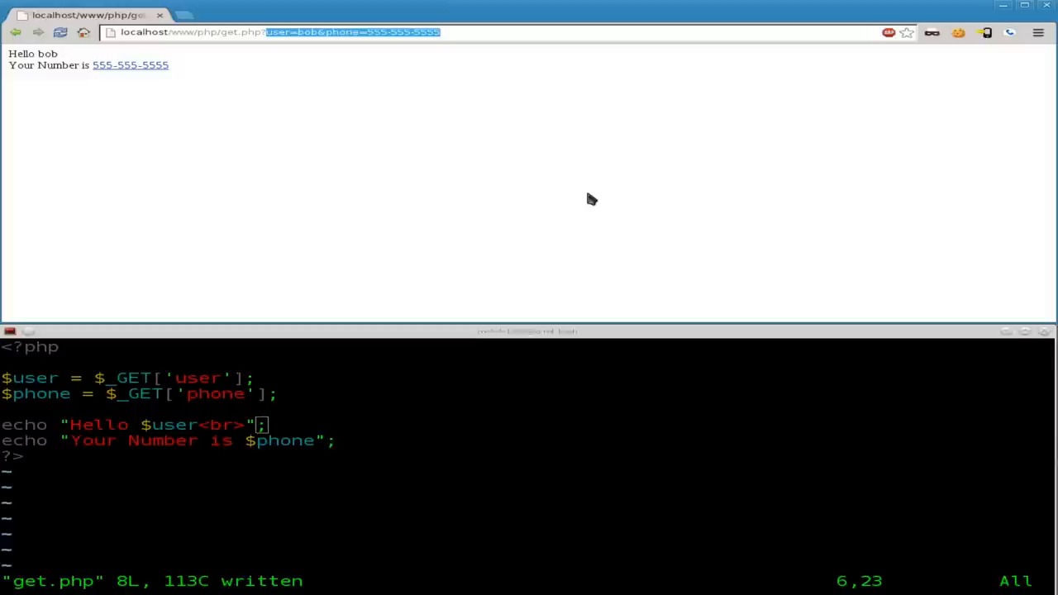
pyautogui.moveTo(587, 450)
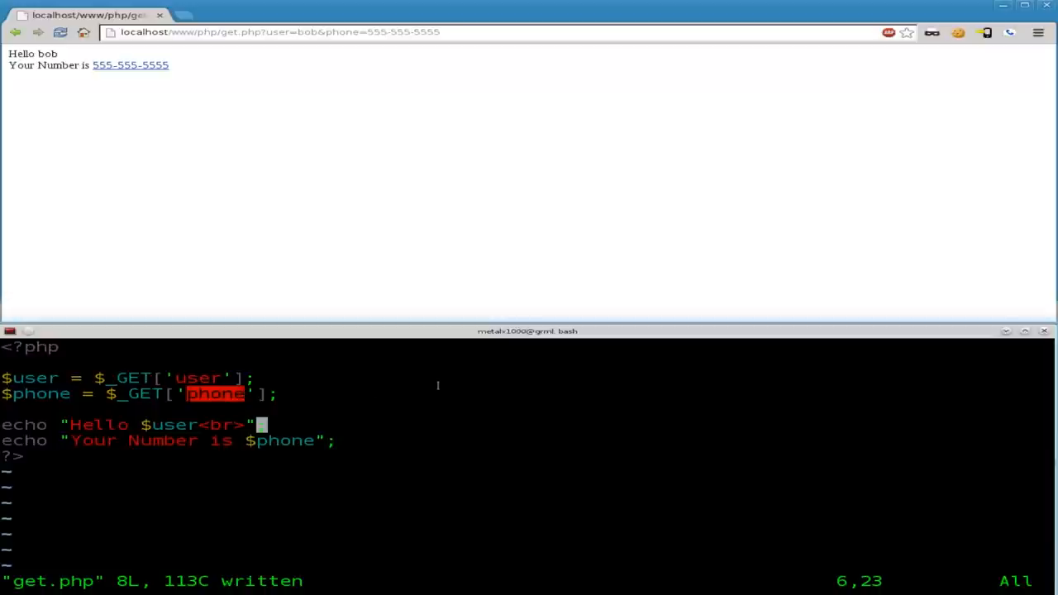
# Terminate the Hello echo line of get.php with a semicolon, then save and quit Vim.
pyautogui.write(';')
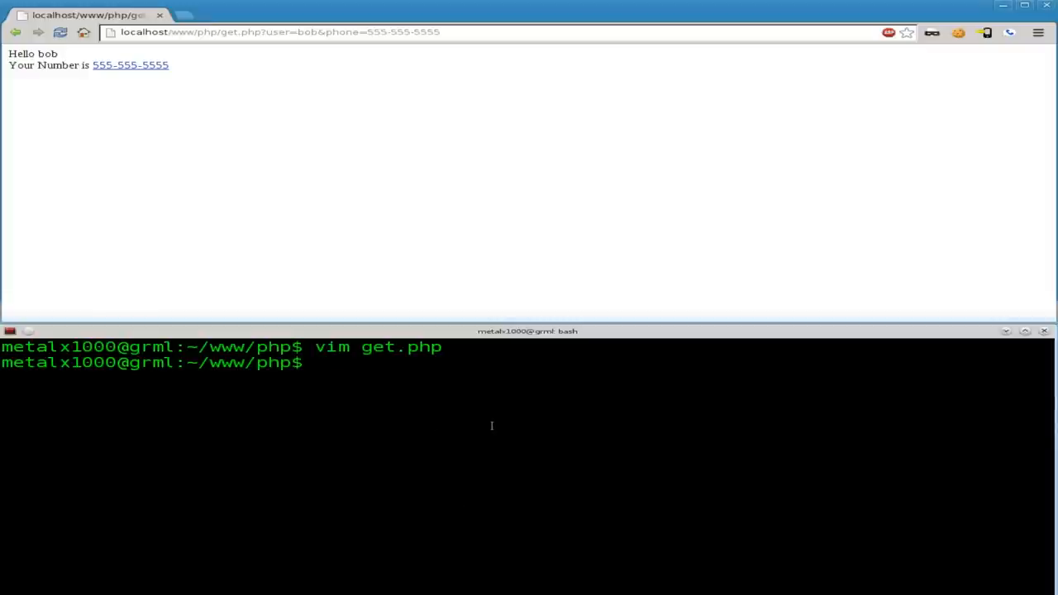
# Launch Vim on a new get.html file from the www/php prompt.
pyautogui.write('vim')
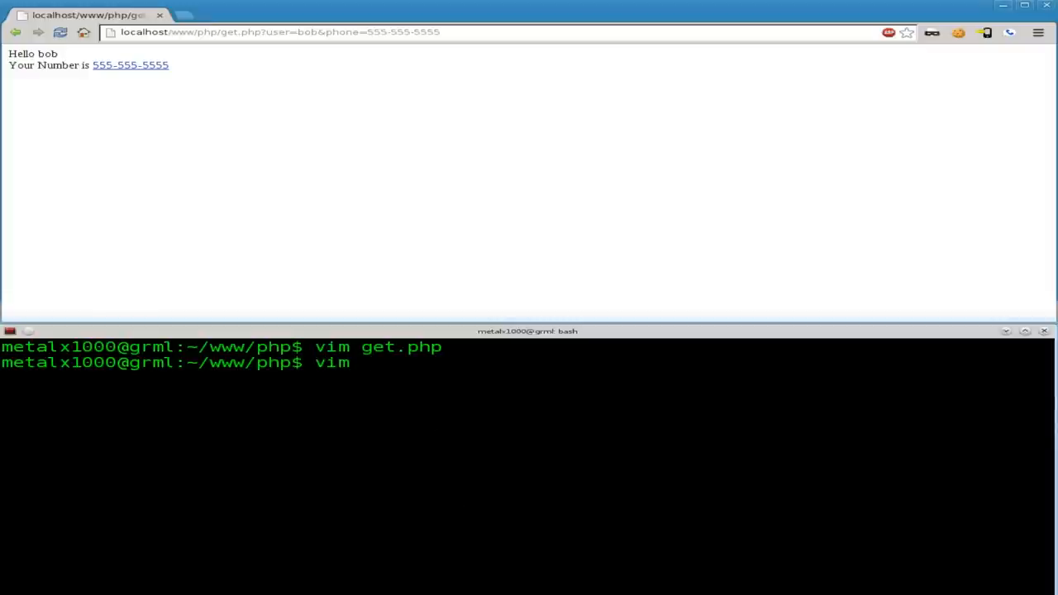
pyautogui.write('get')
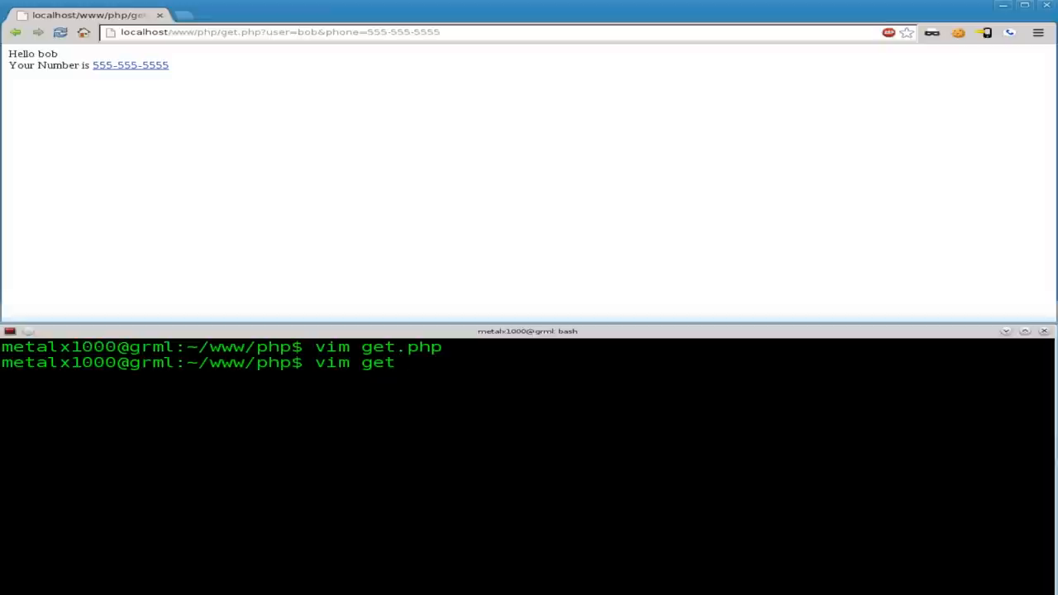
pyautogui.write('.h')
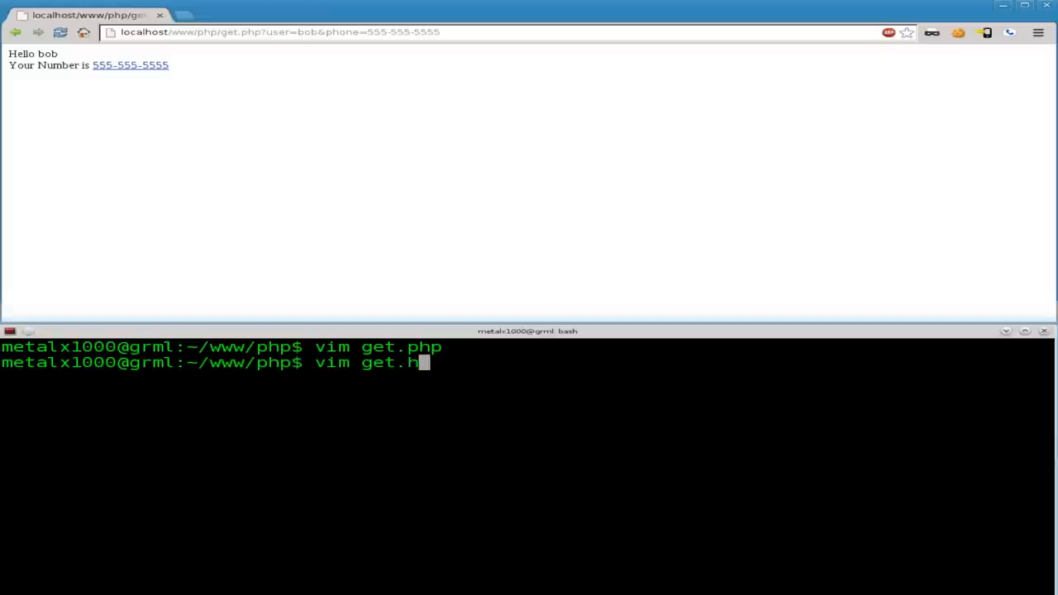
pyautogui.write('tml')
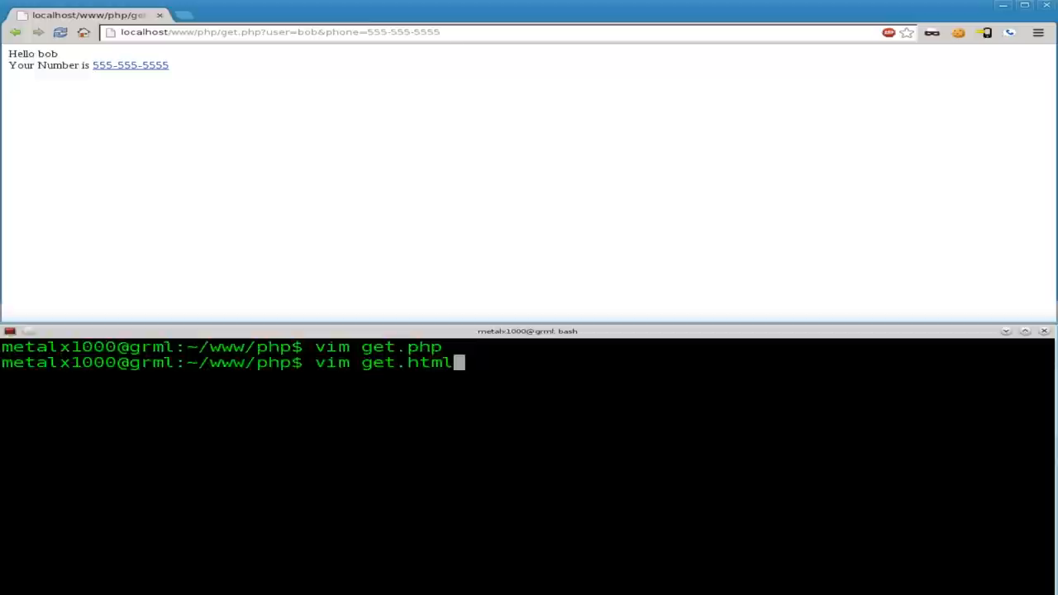
pyautogui.press('Return')
pyautogui.write('<')
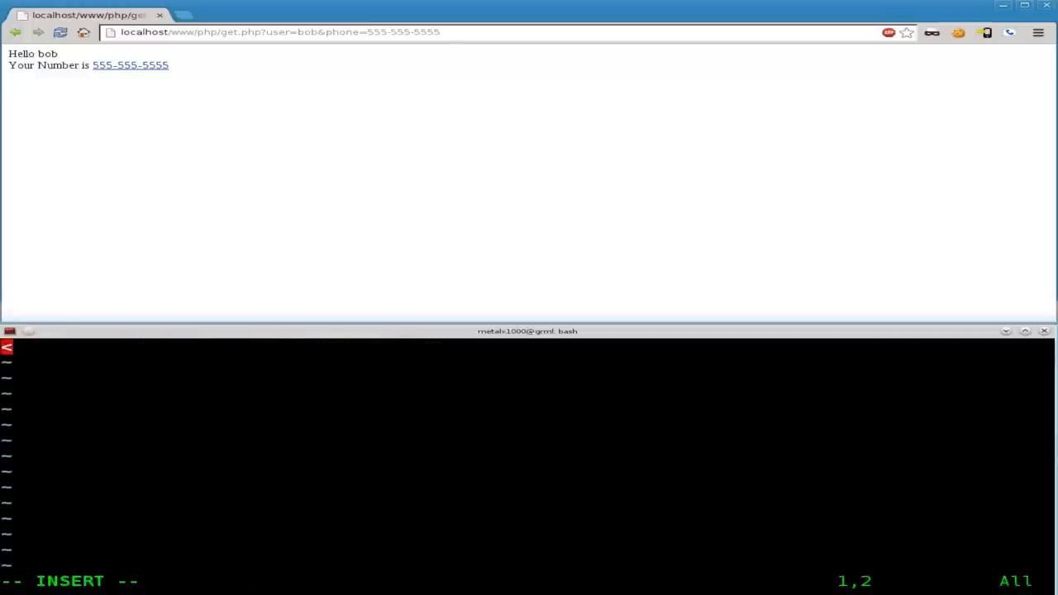
# Write the html skeleton with opening and closing html tags around an indented empty body.
pyautogui.write('html>')
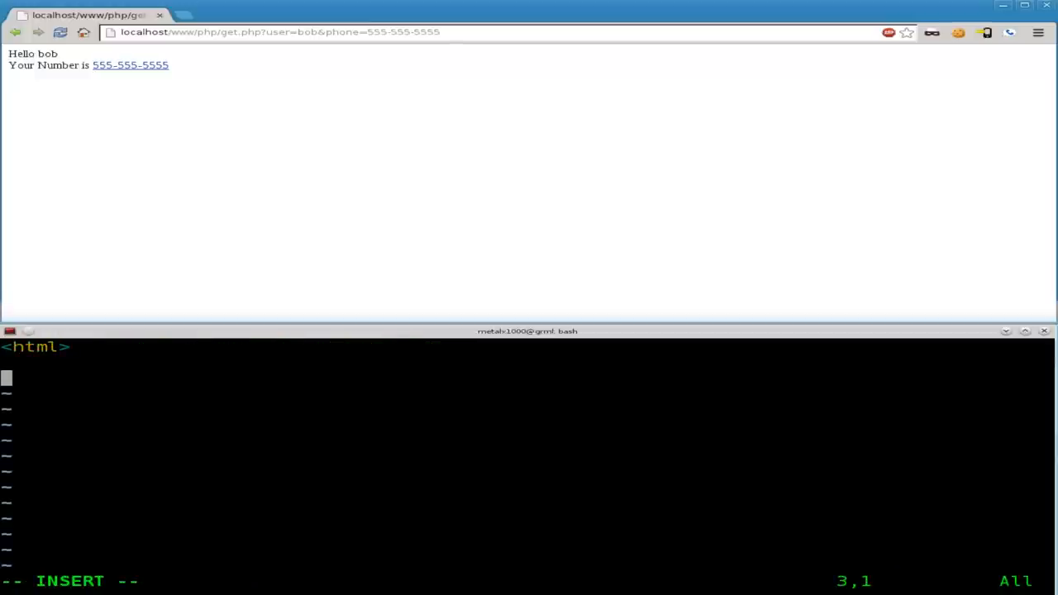
pyautogui.write('</html>')
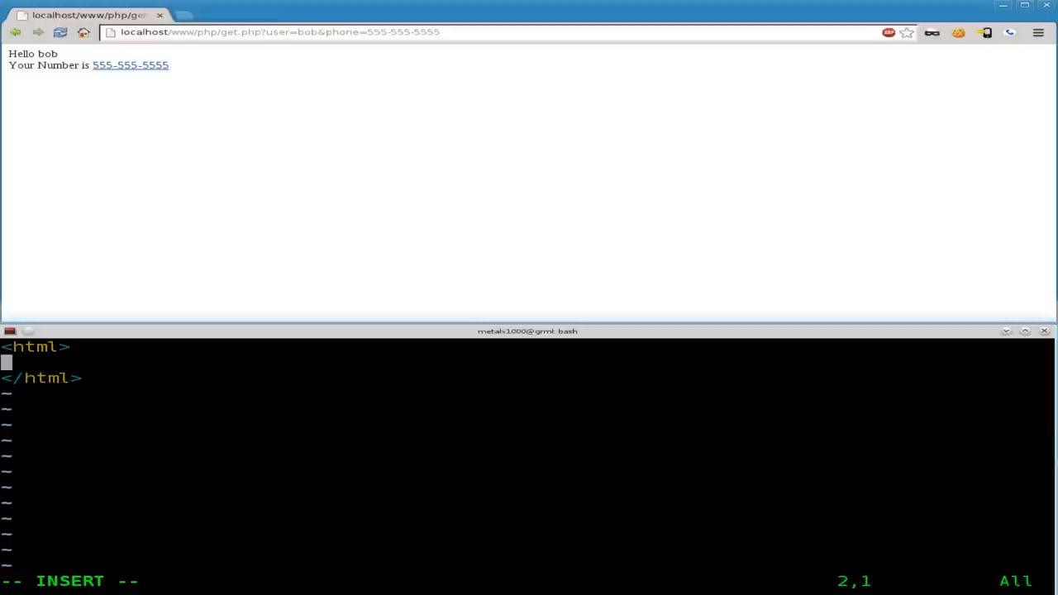
pyautogui.write('<body>')
pyautogui.write('</')
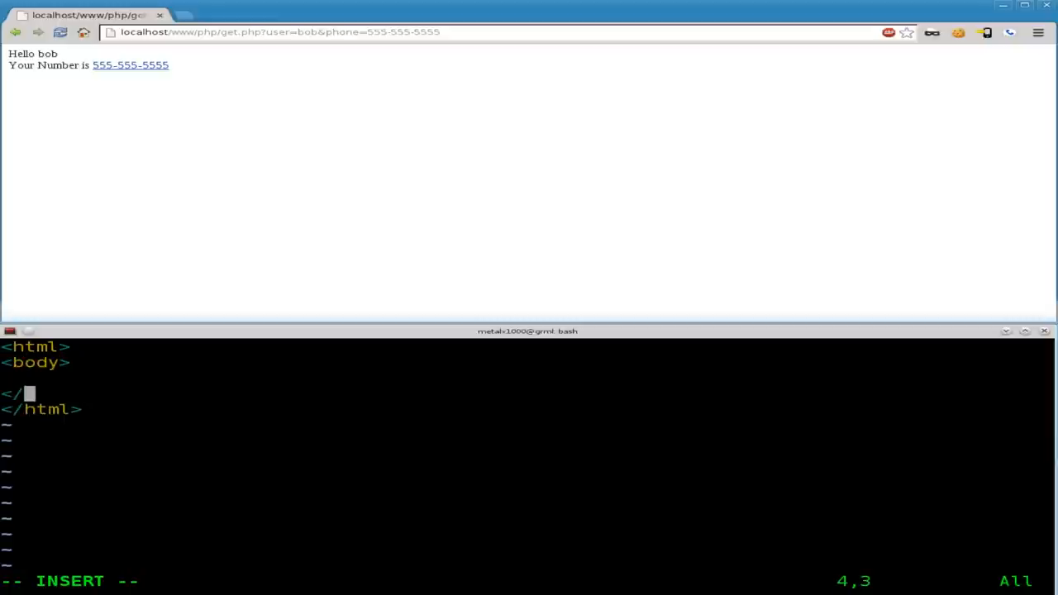
pyautogui.write('body>')
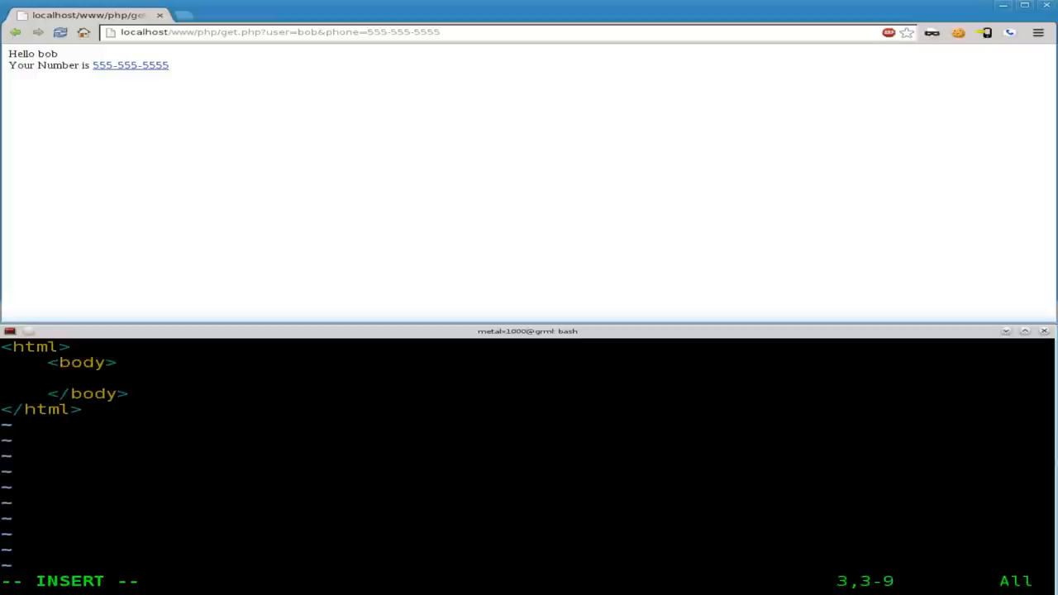
# Add a form element with action "get.php" and method "GET" inside the body.
pyautogui.write('<form')
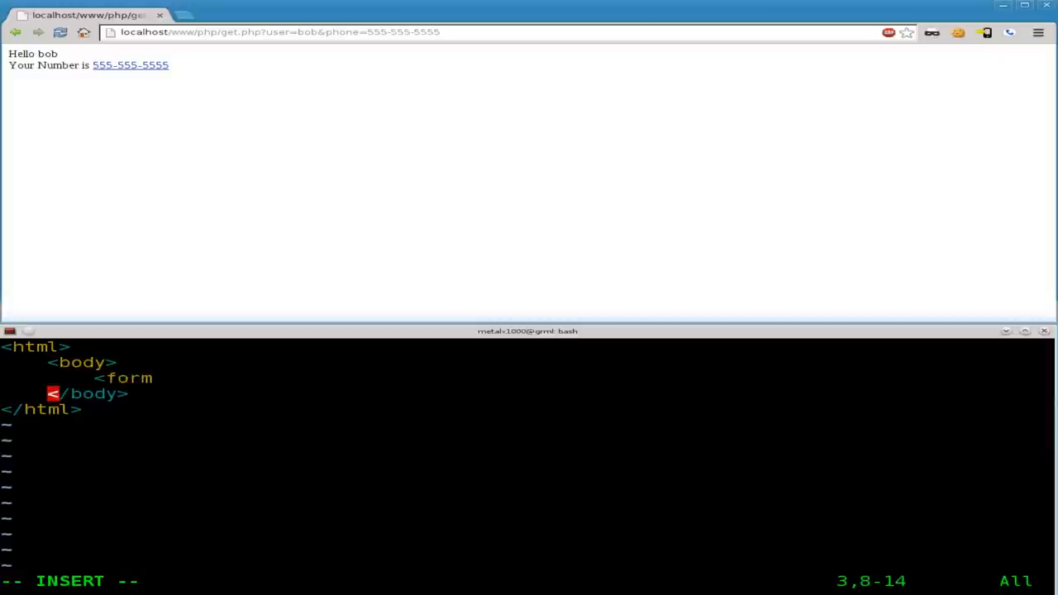
pyautogui.write('ac')
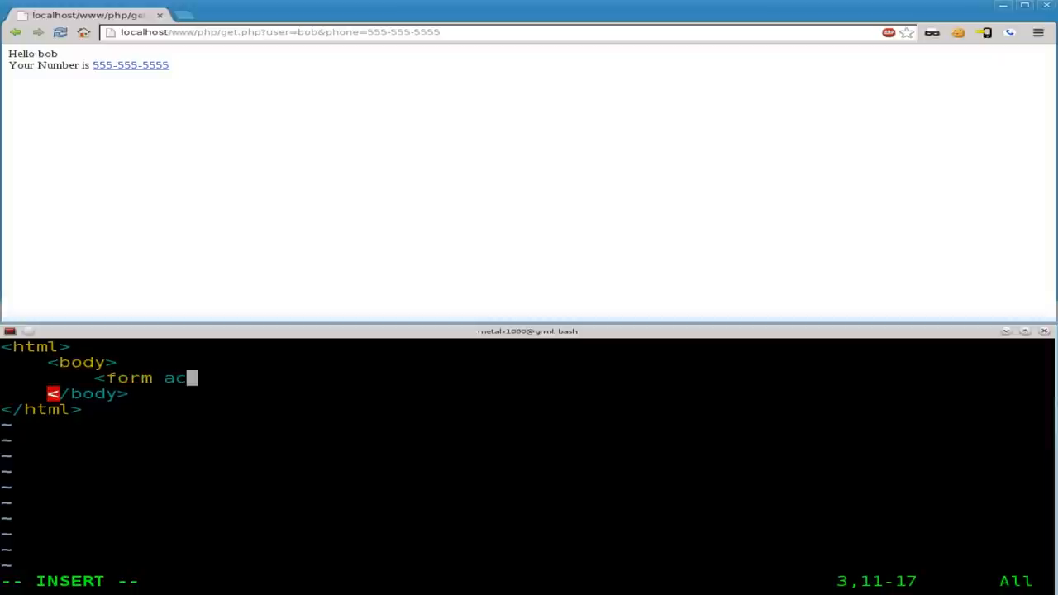
pyautogui.write('tion=')
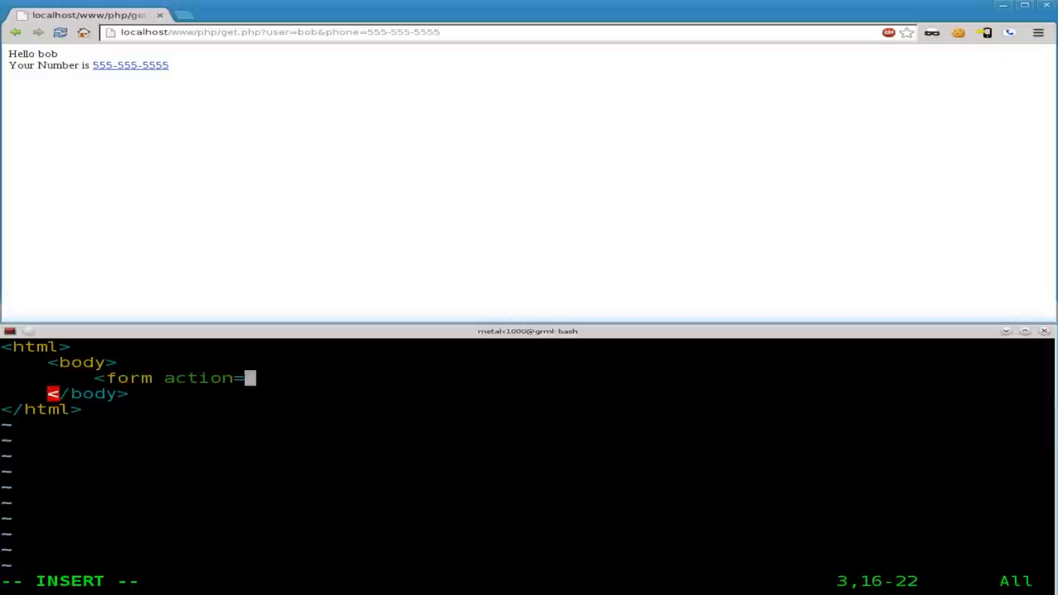
pyautogui.write('"')
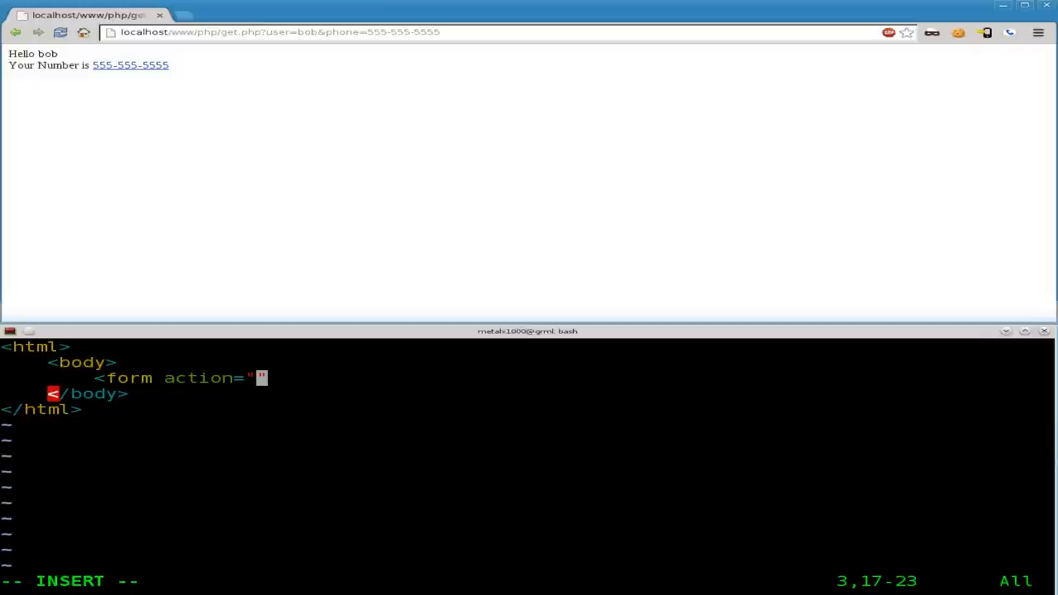
pyautogui.write('get.')
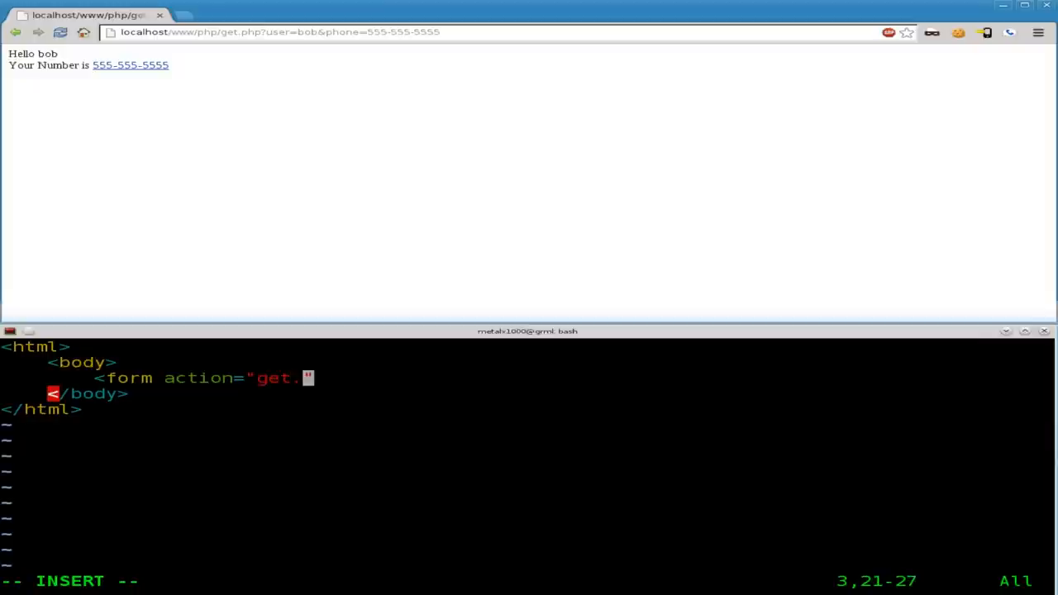
pyautogui.write('php')
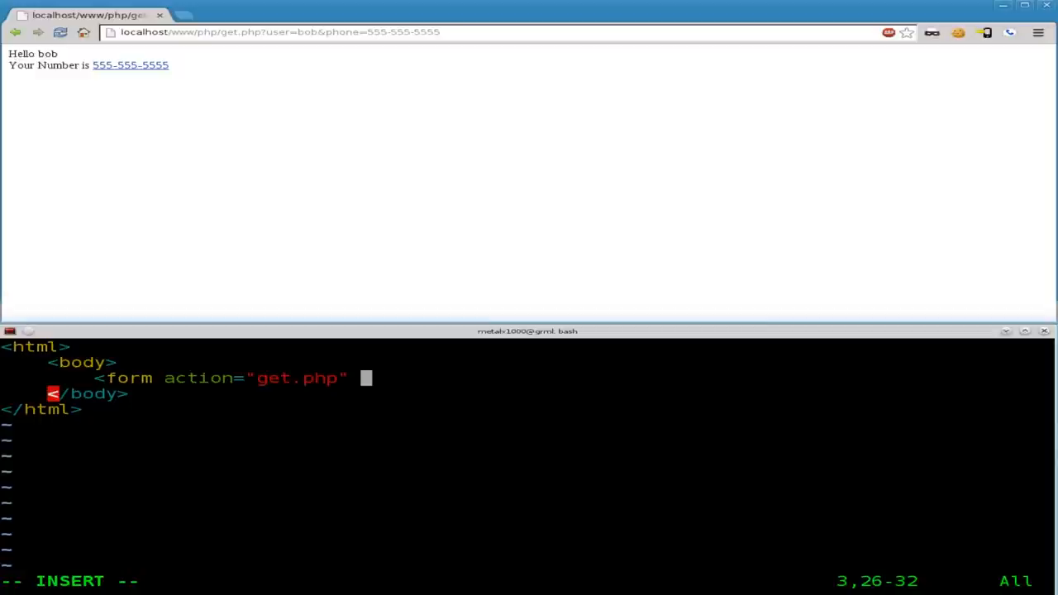
pyautogui.write('med')
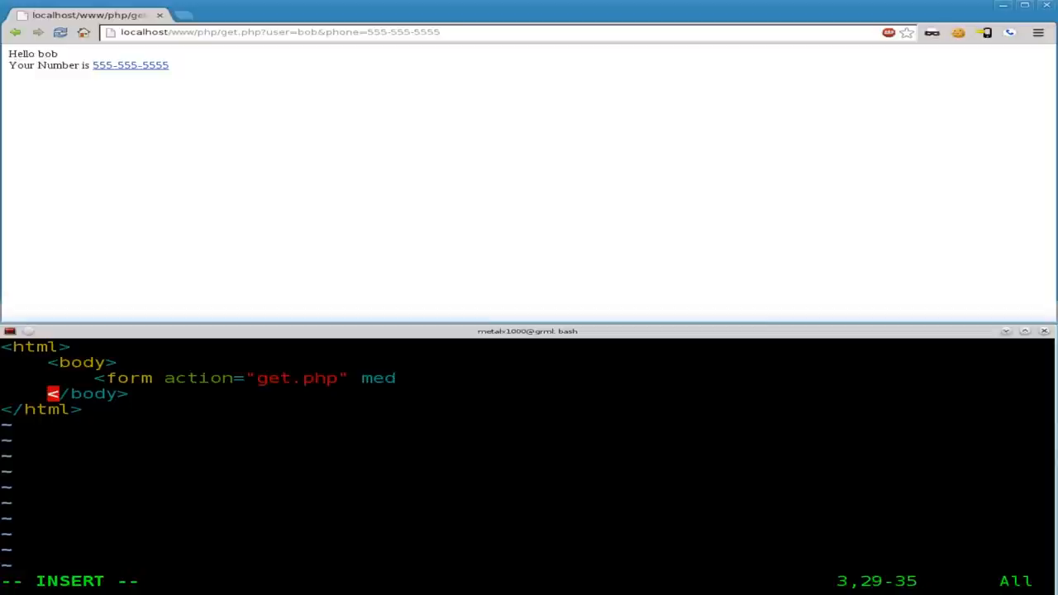
pyautogui.write('hod')
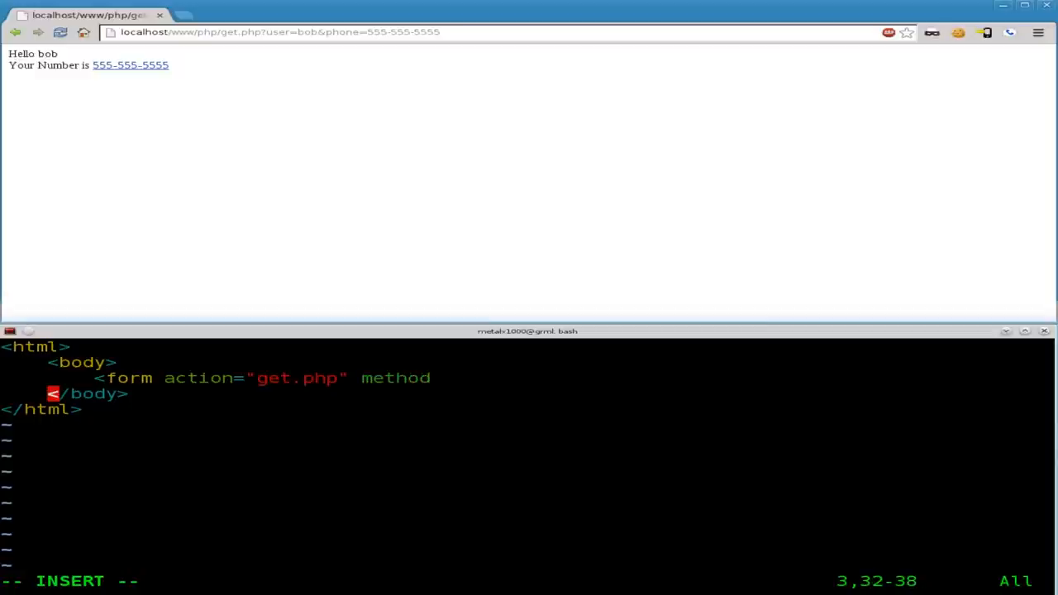
pyautogui.write('="">')
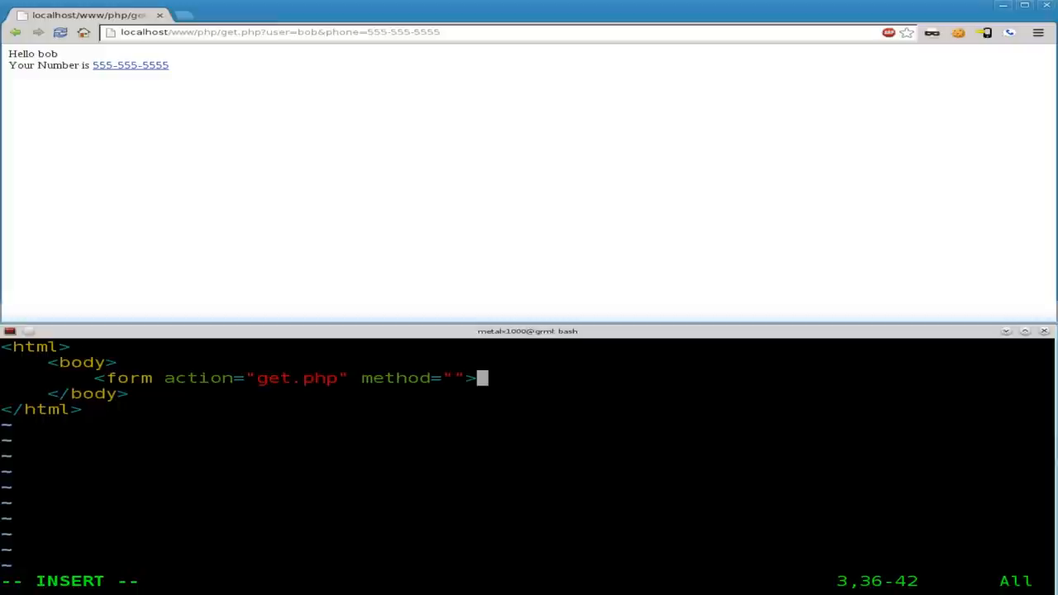
pyautogui.press('Left')
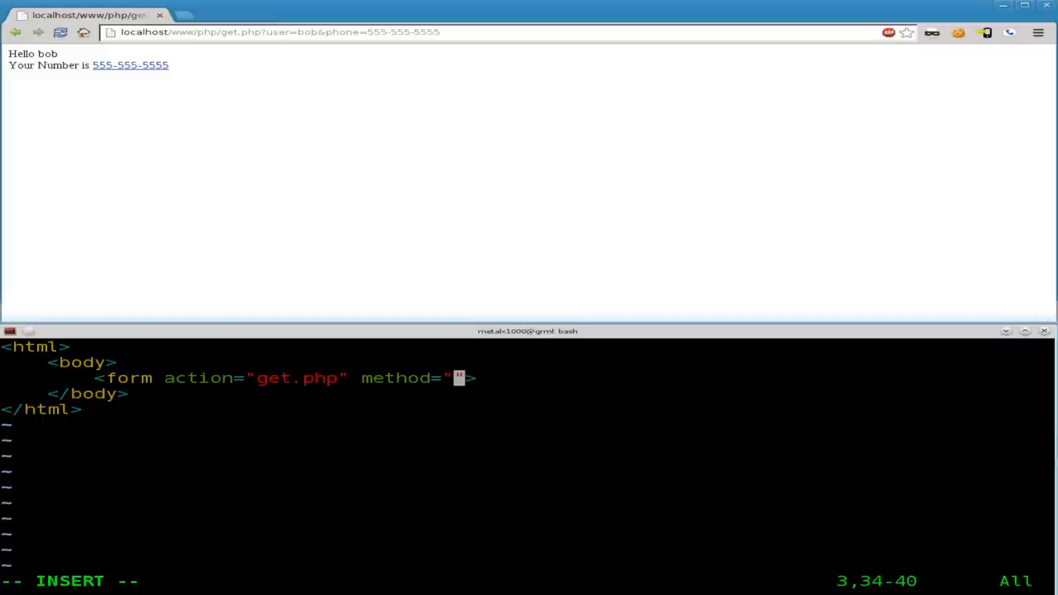
pyautogui.write('GET')
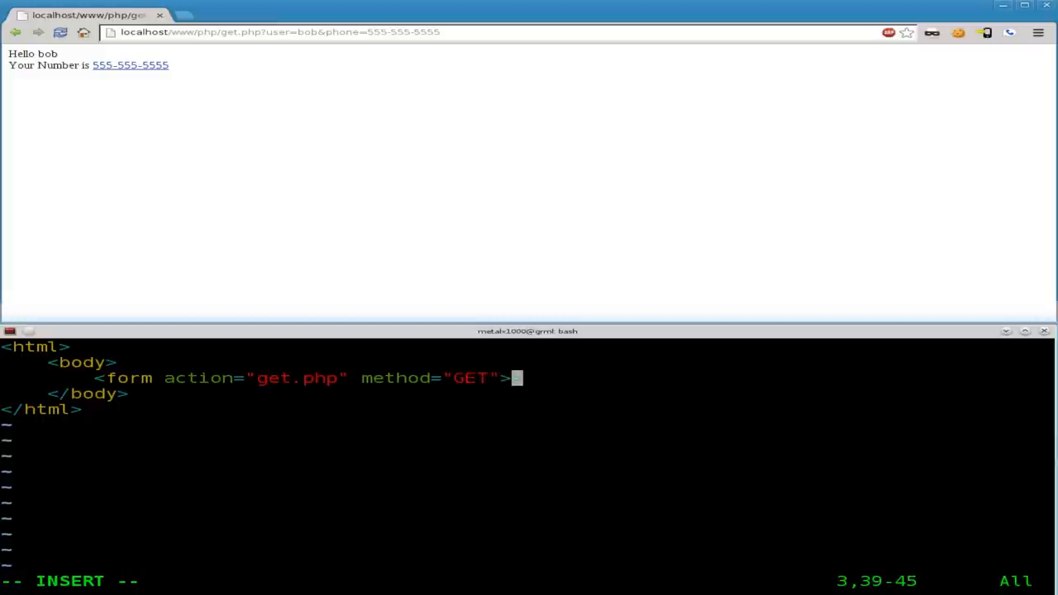
# Add the form's closing tag on the line below.
pyautogui.press('Return')
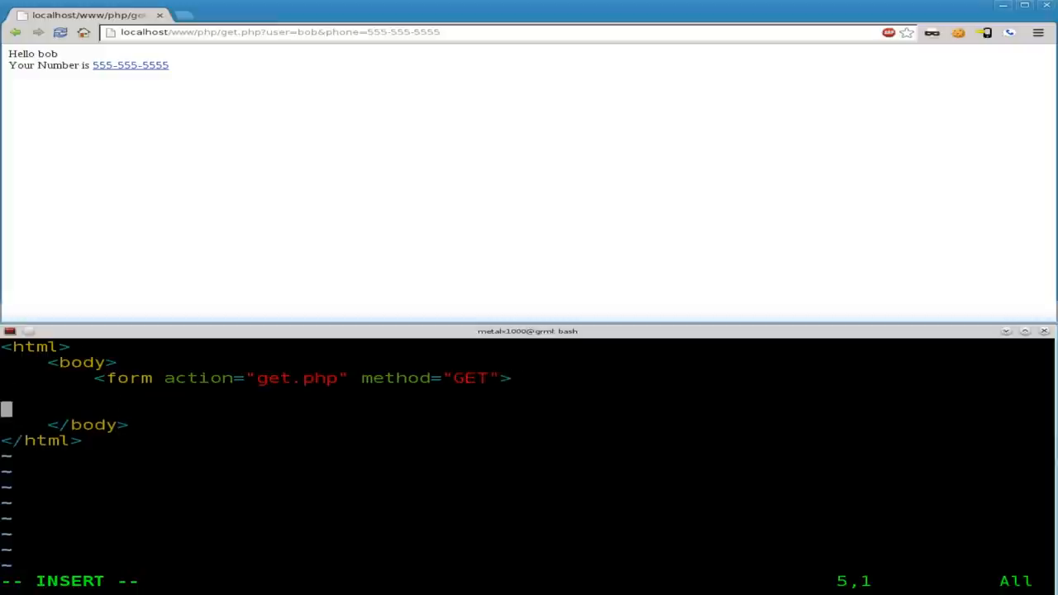
pyautogui.write('</')
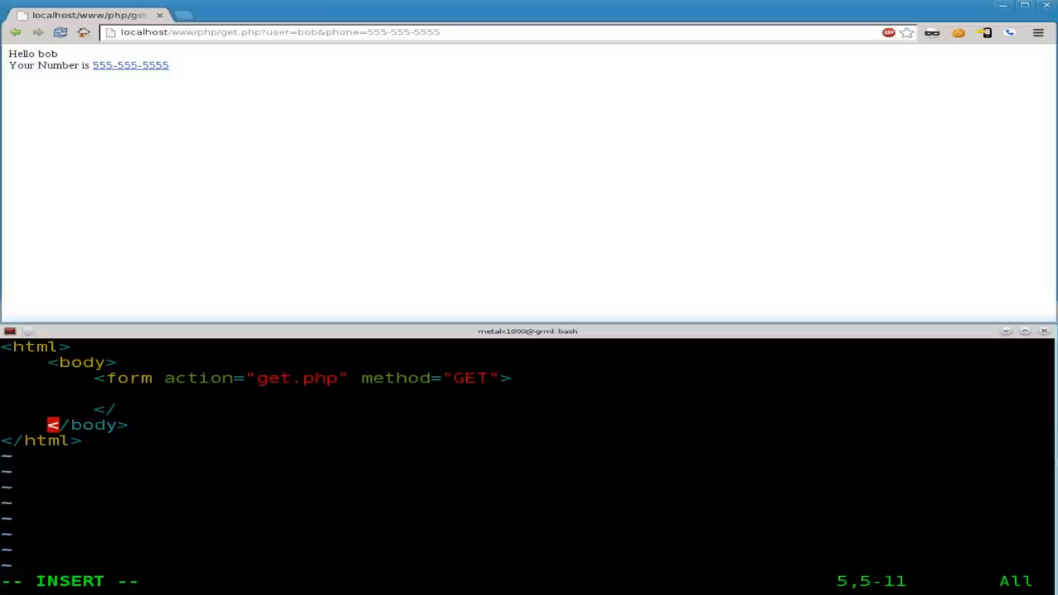
pyautogui.write('from')
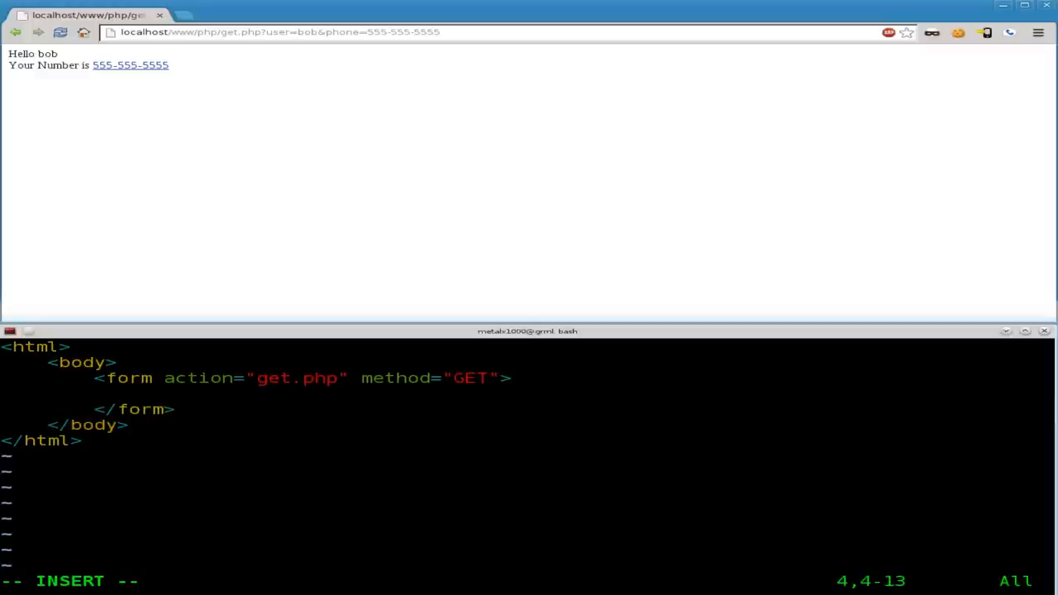
# Add a text input named user inside the form.
pyautogui.write('<input')
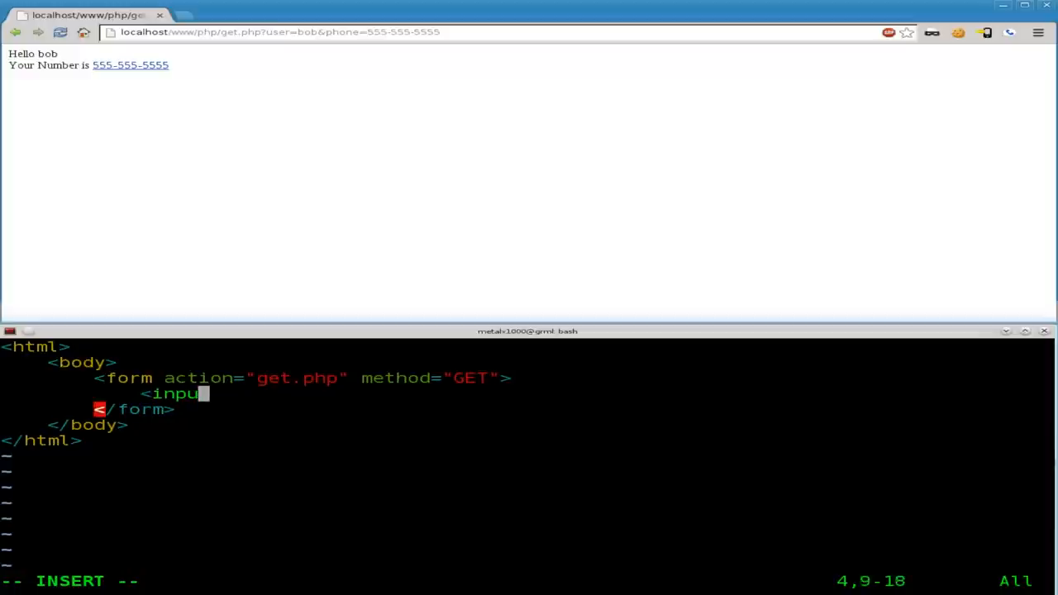
pyautogui.write('t')
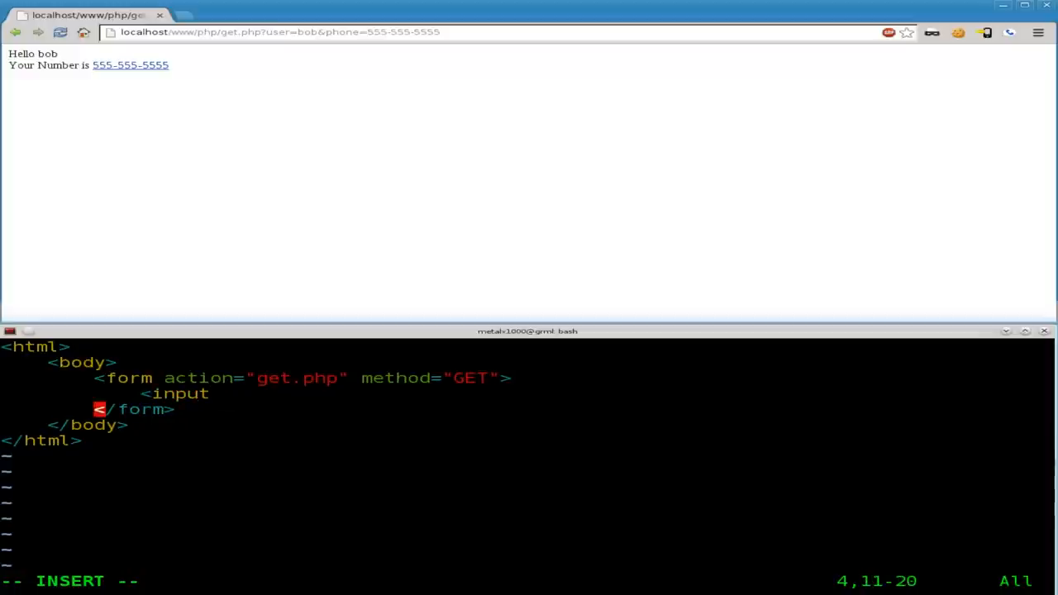
pyautogui.write('ty')
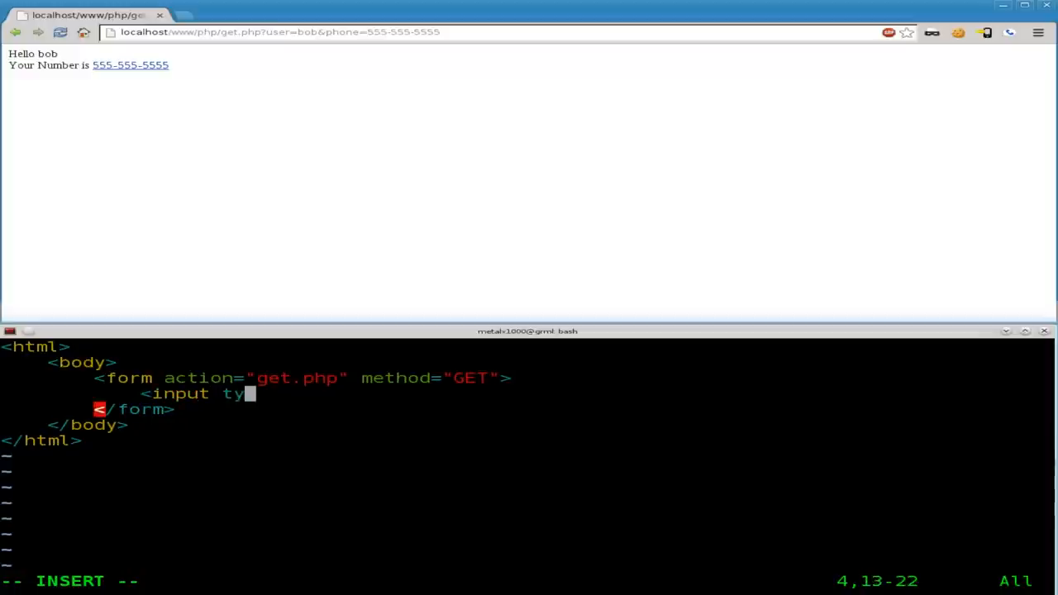
pyautogui.write('pe="')
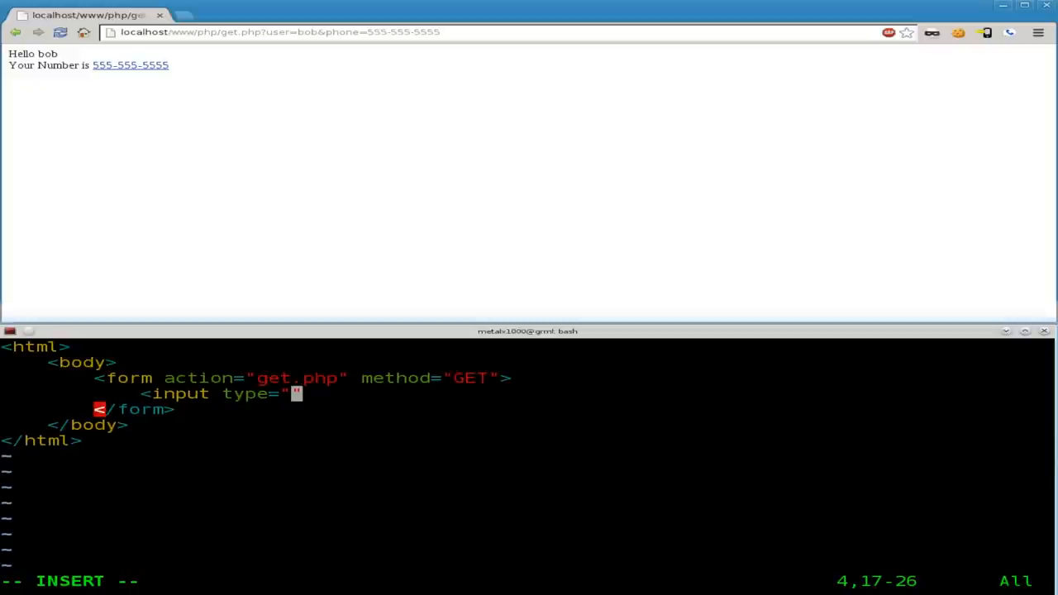
pyautogui.write('text')
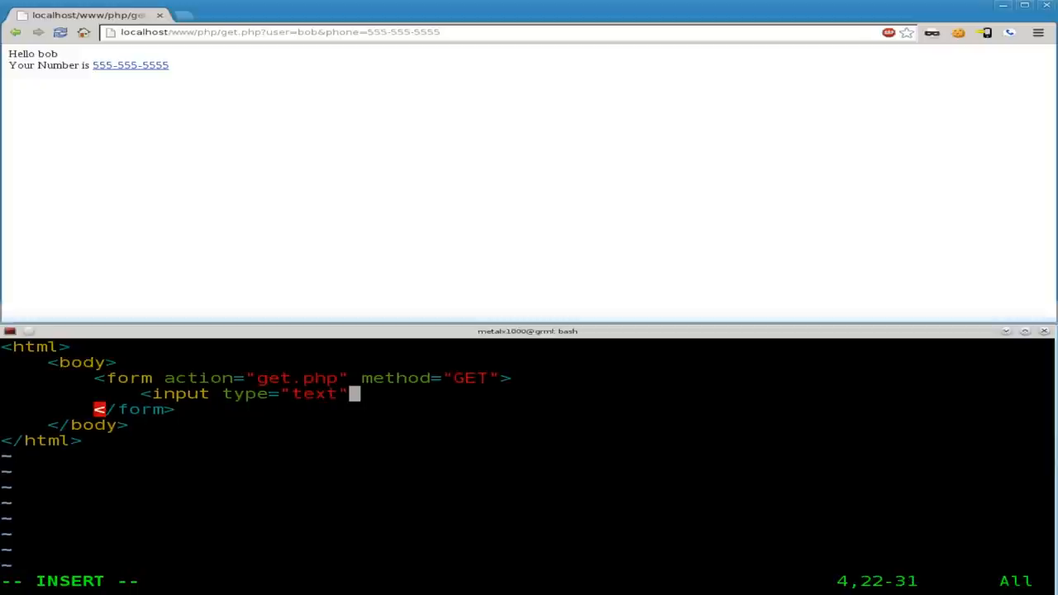
pyautogui.write('" "')
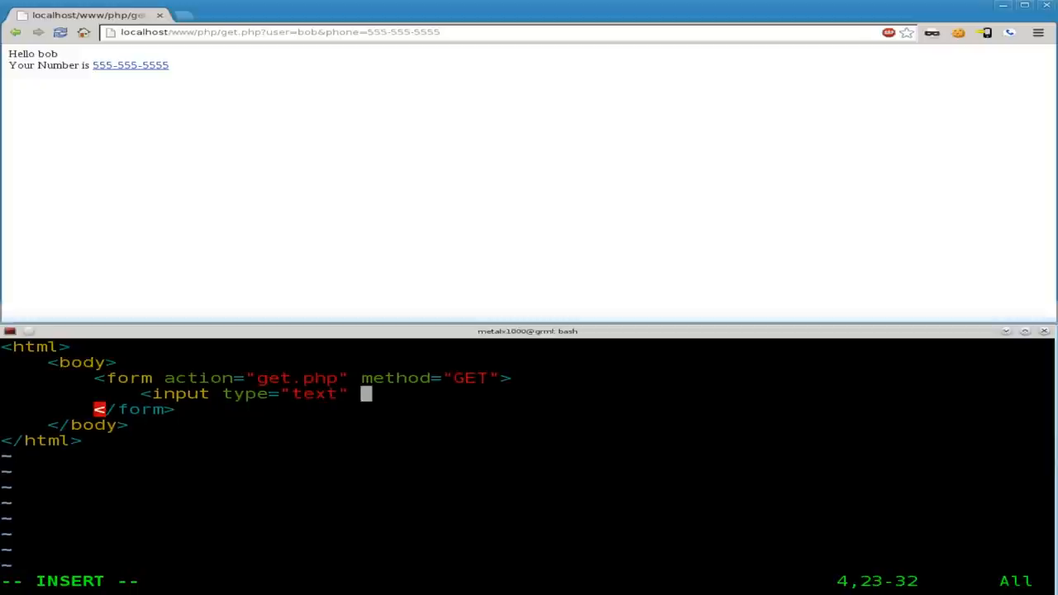
pyautogui.write('name=')
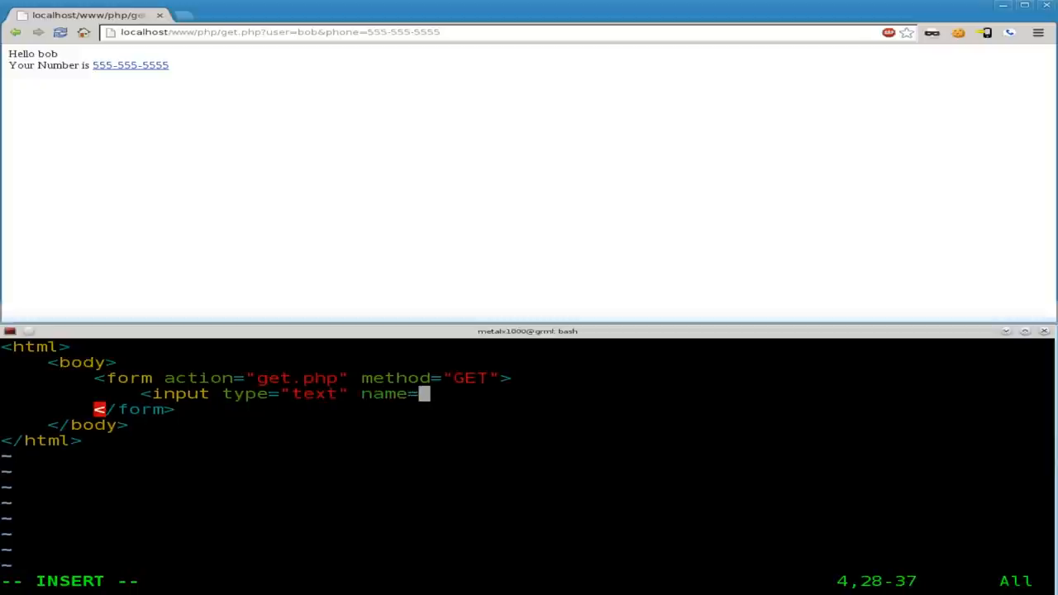
pyautogui.write('""')
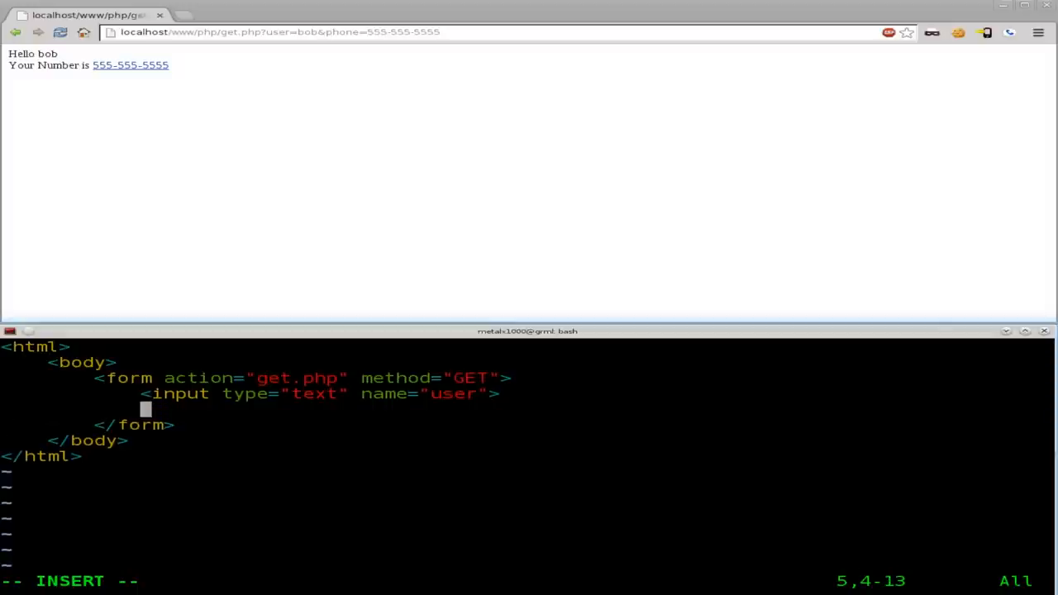
# Add a second text input named phone on the next line.
pyautogui.write('<input')
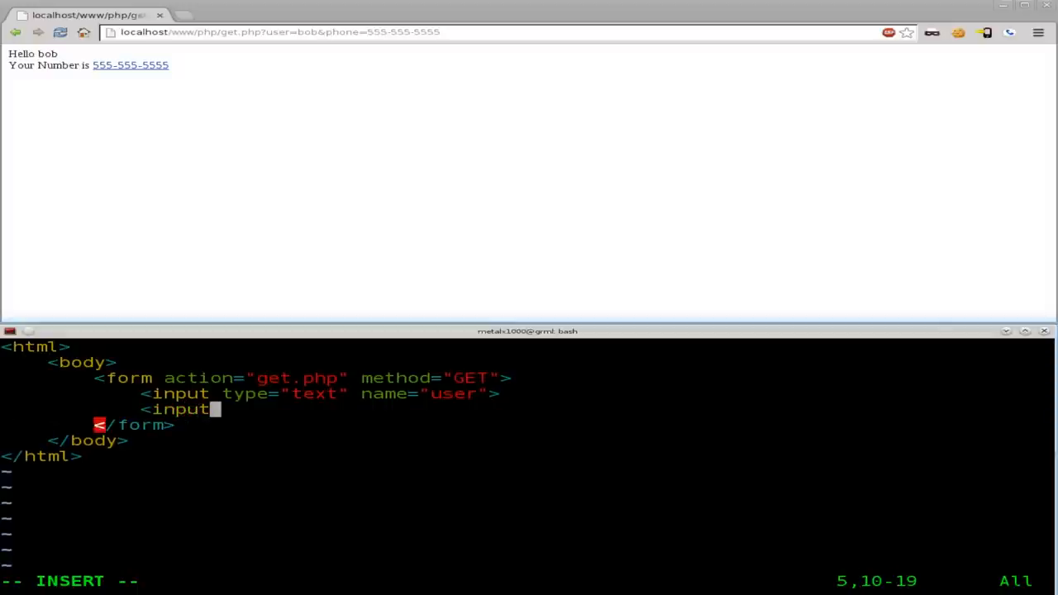
pyautogui.write('type')
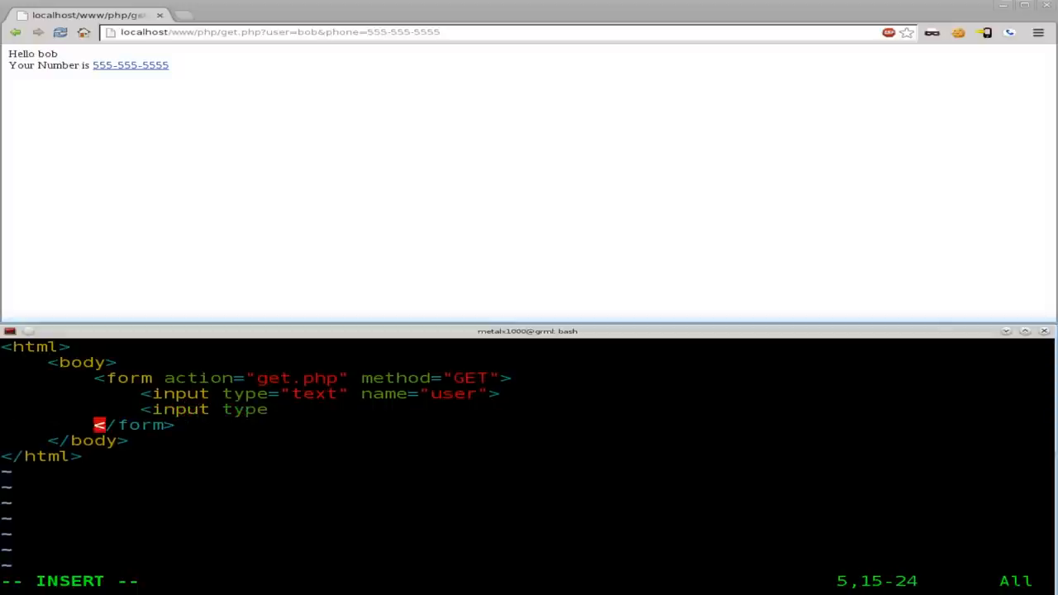
pyautogui.write('=""')
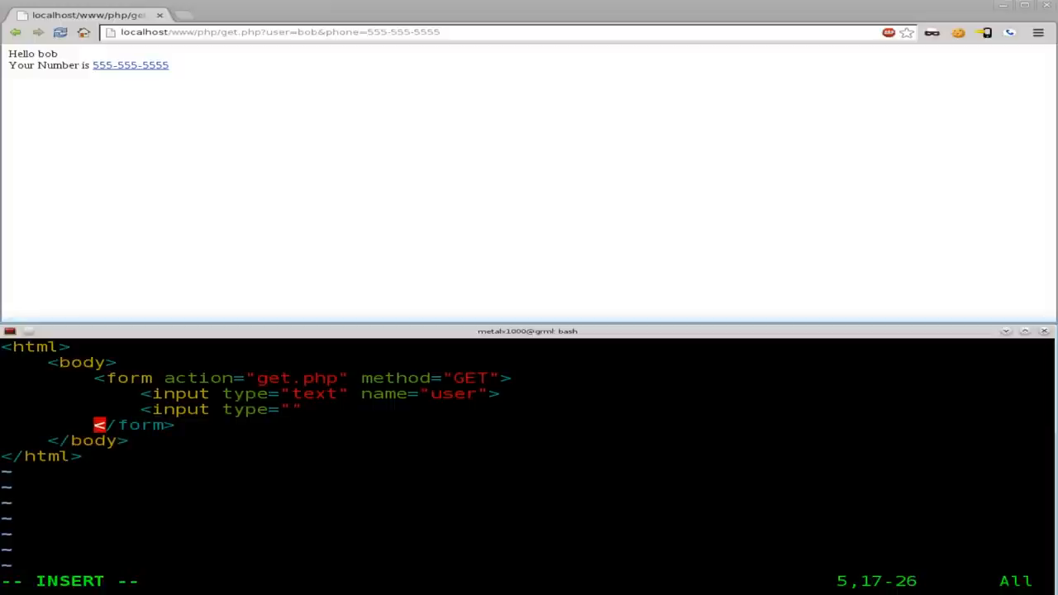
pyautogui.write('text')
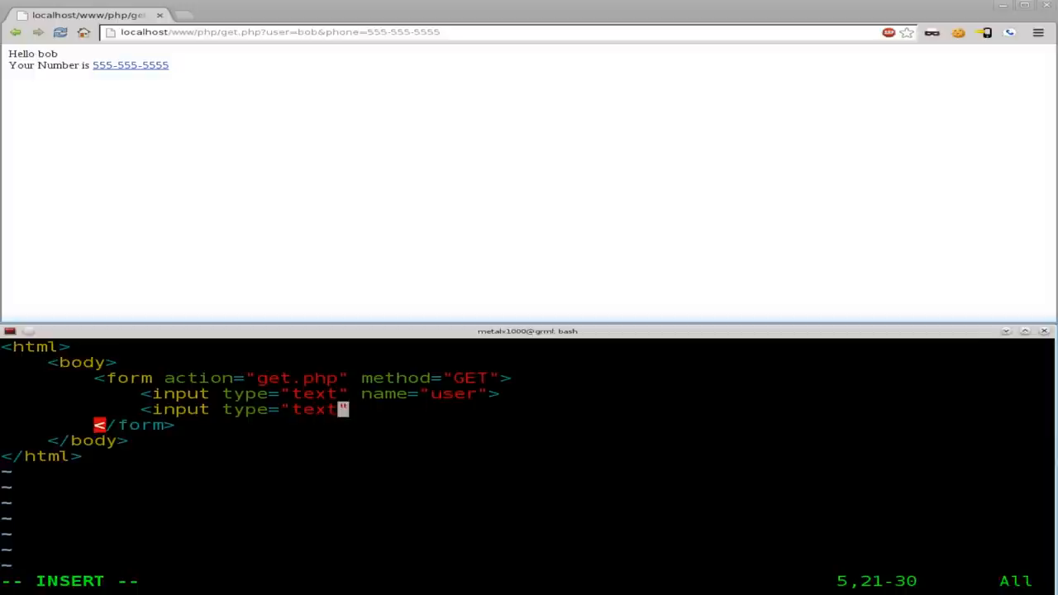
pyautogui.write('"')
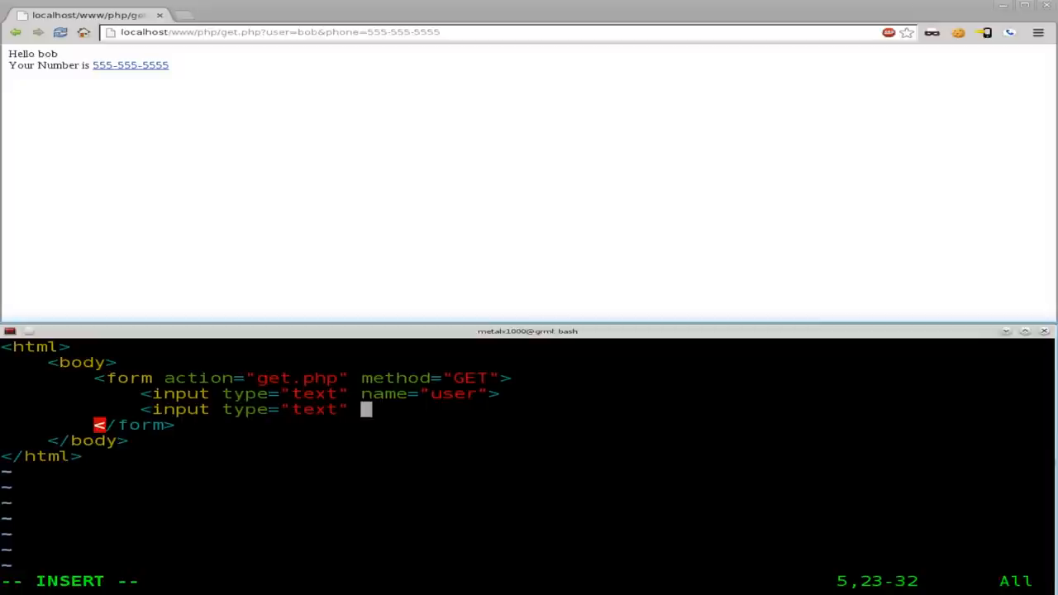
pyautogui.write('name=')
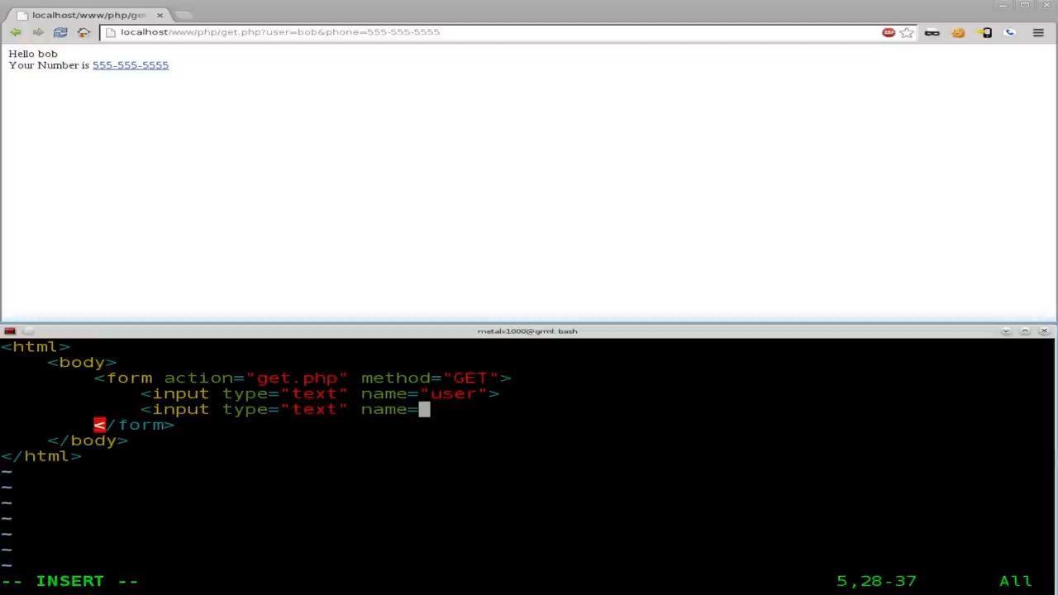
pyautogui.write('"">')
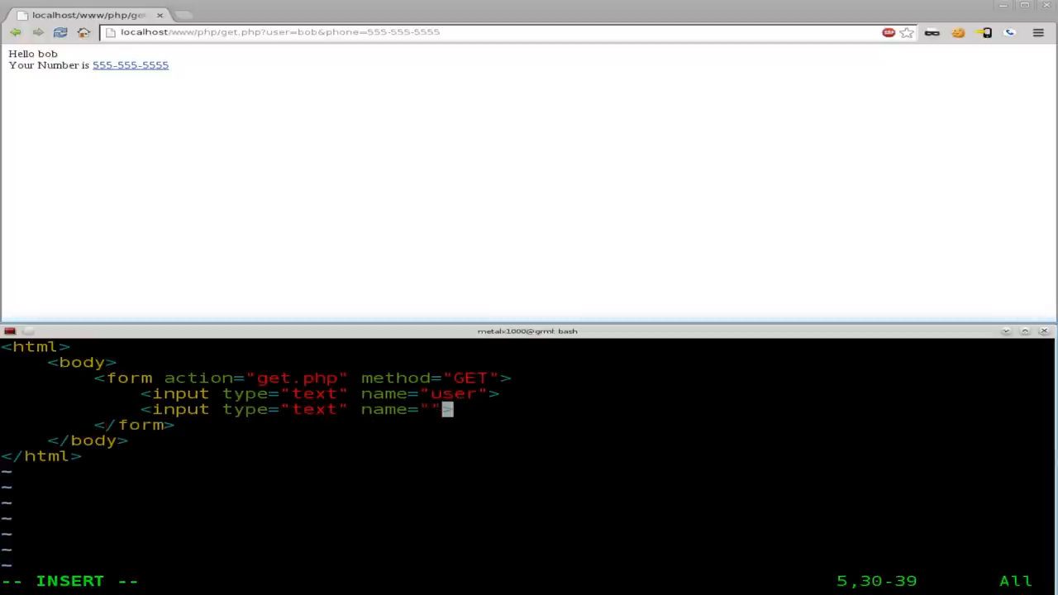
pyautogui.press('Left')
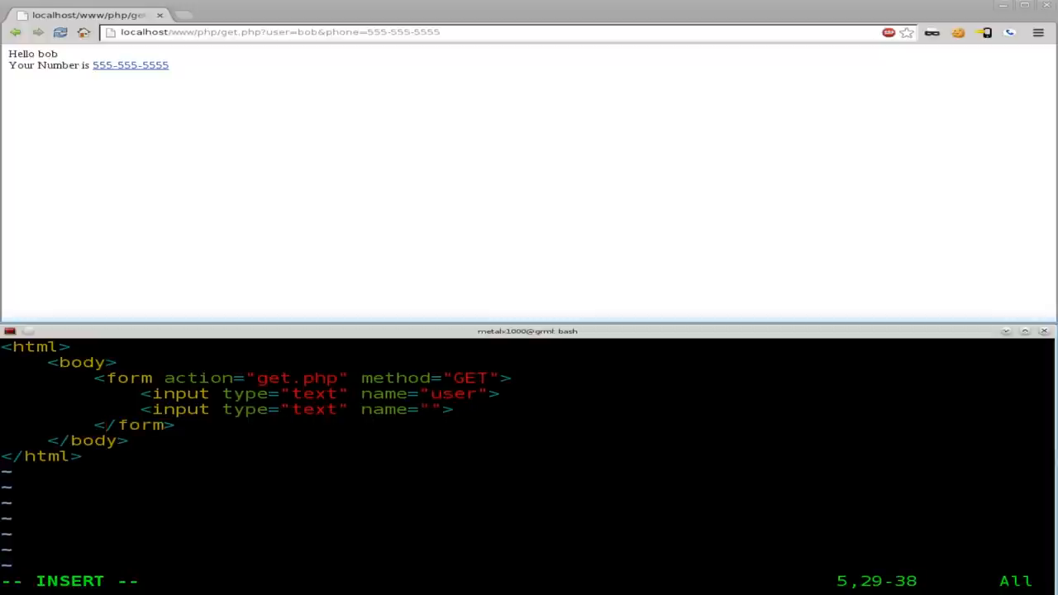
pyautogui.write('phone')
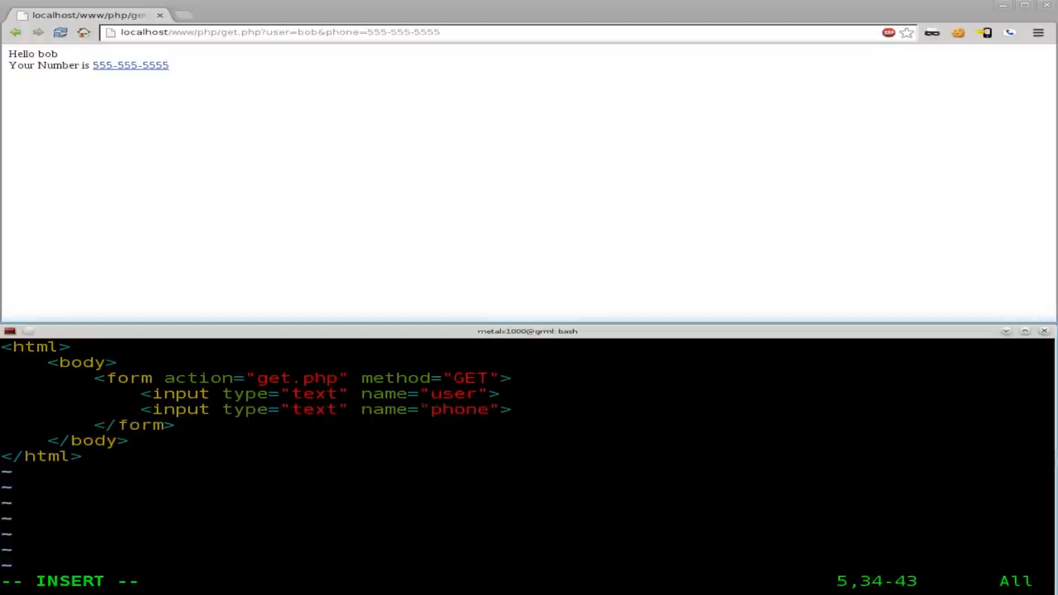
pyautogui.press('Return')
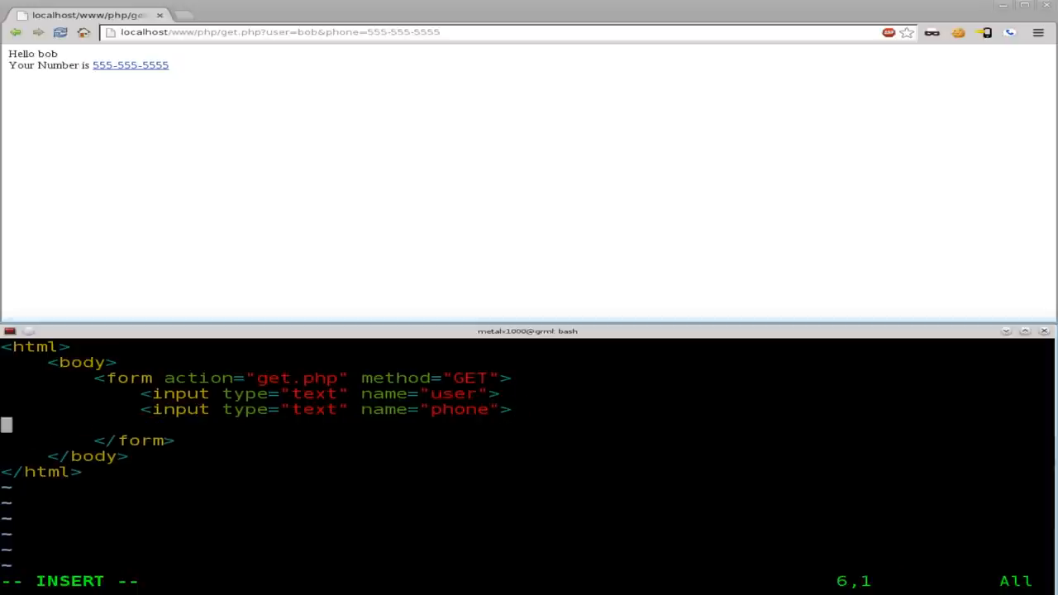
# Add a submit input with value "Submit Form" and write get.html to disk.
pyautogui.write('<inpu')
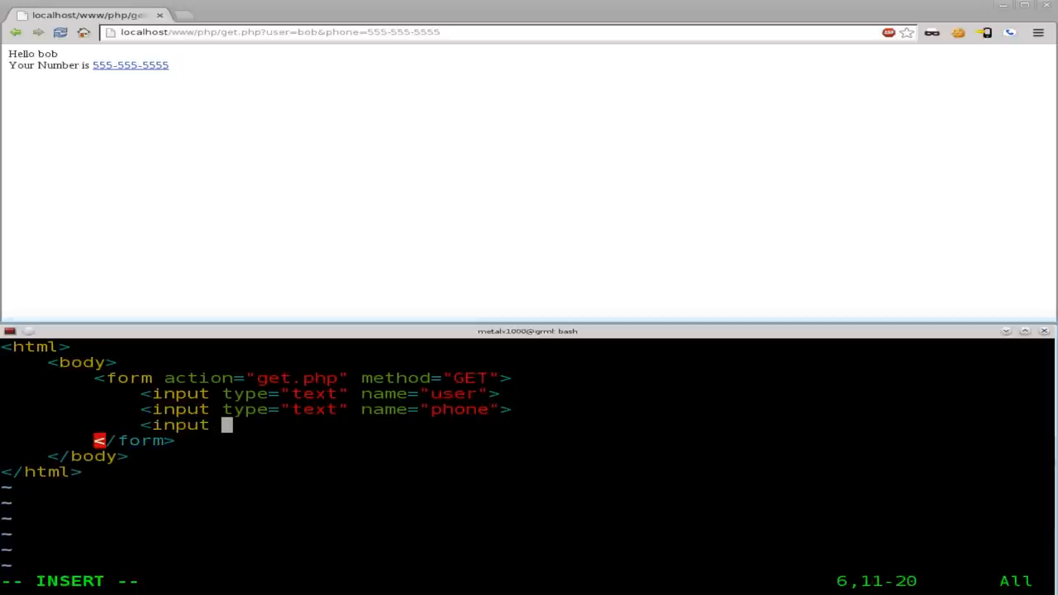
pyautogui.write('ty')
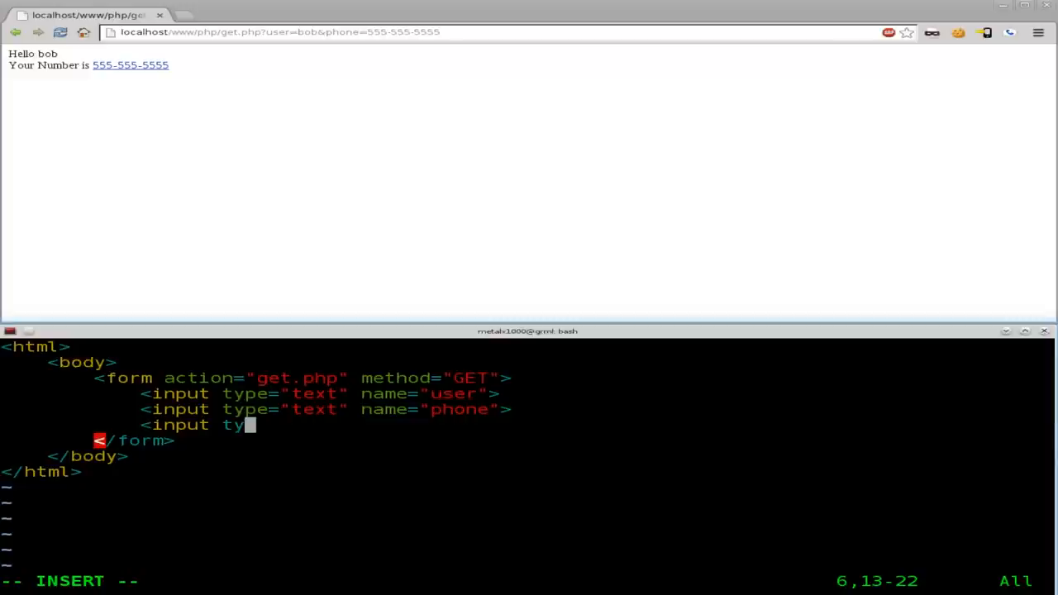
pyautogui.write('pe=')
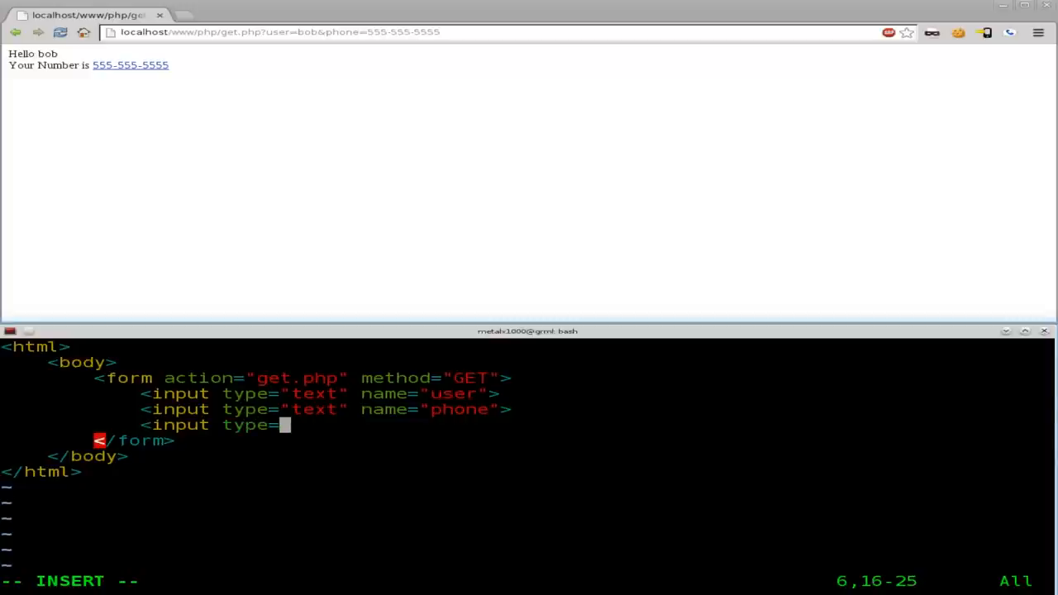
pyautogui.write('subm"')
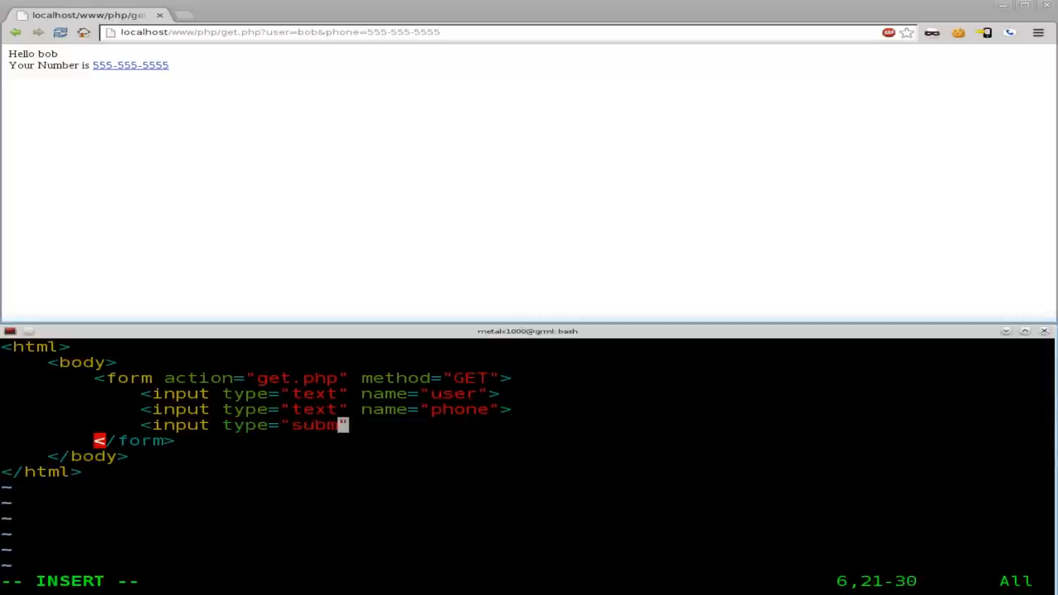
pyautogui.write('it')
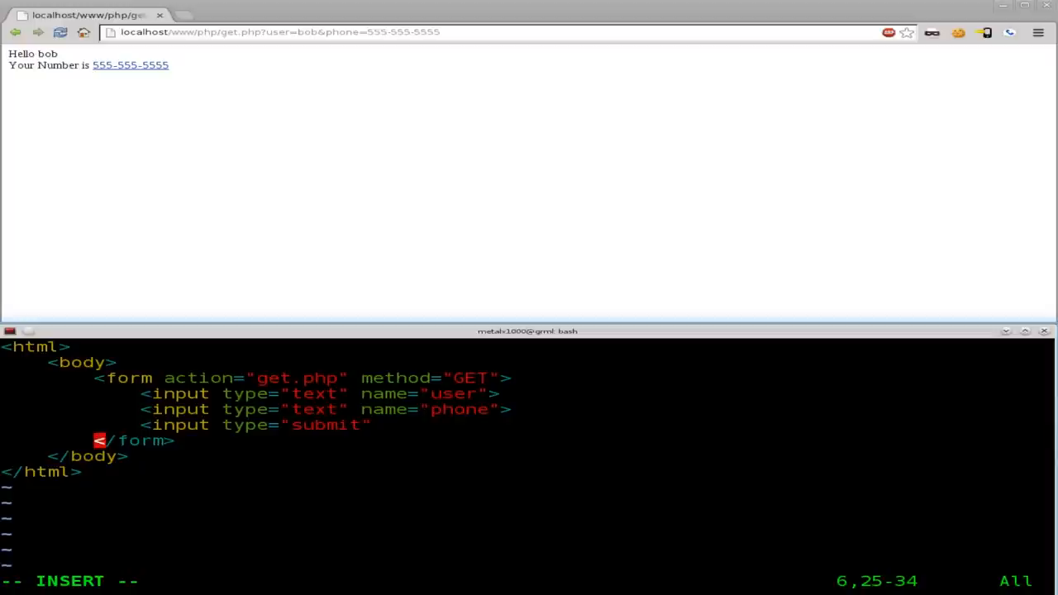
pyautogui.write('value=""')
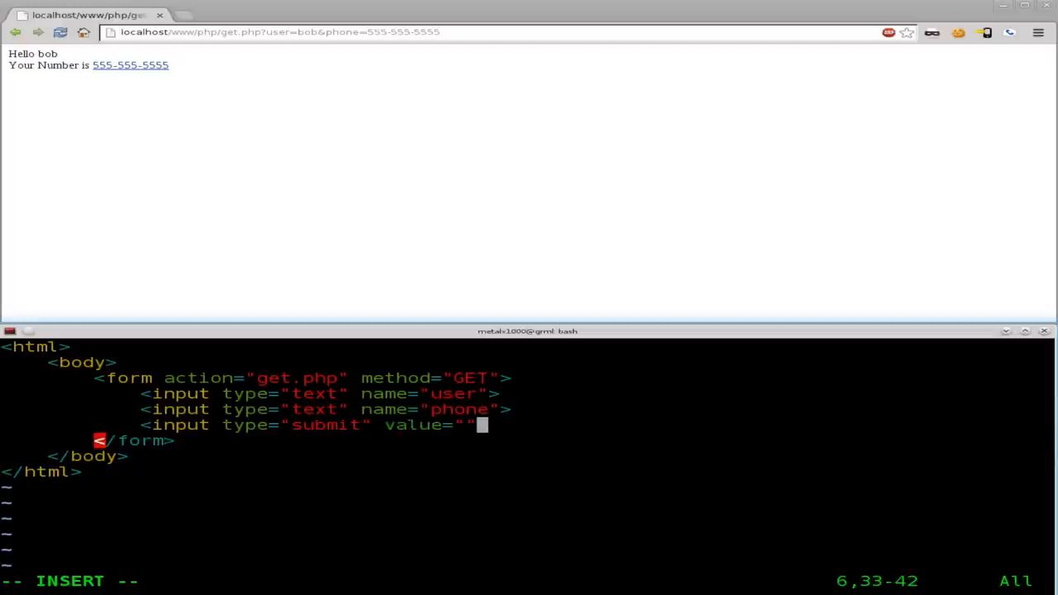
pyautogui.write('Sub')
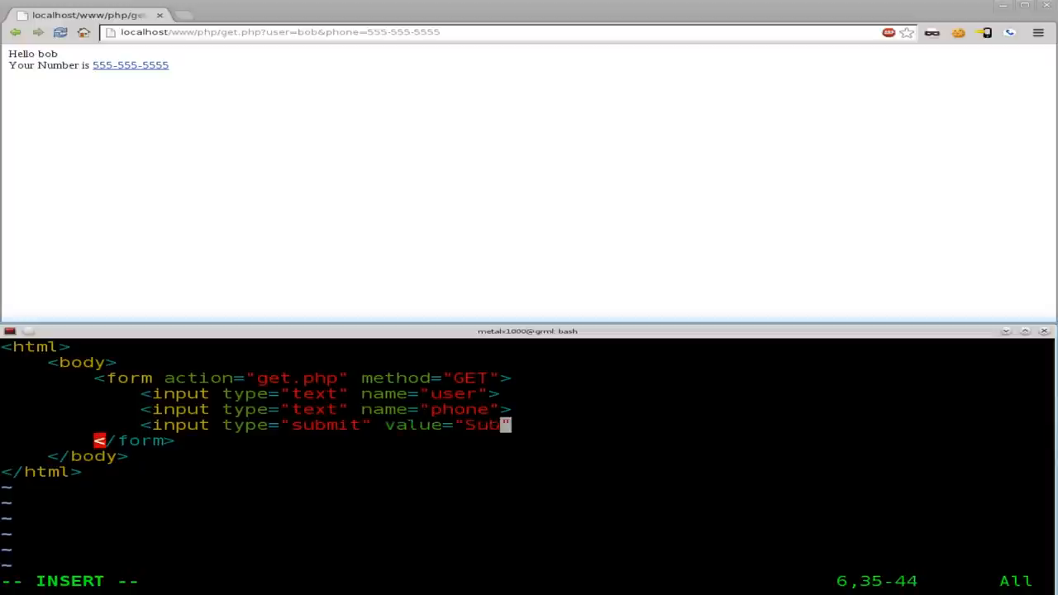
pyautogui.write('mit Form')
pyautogui.click(529, 580)
pyautogui.write(':w')
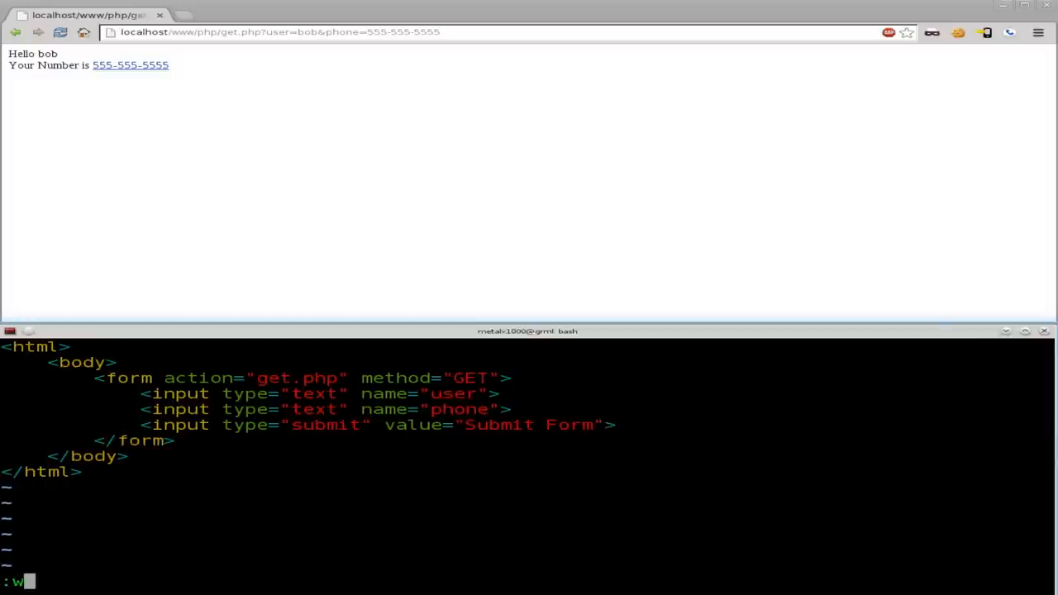
pyautogui.press('Return')
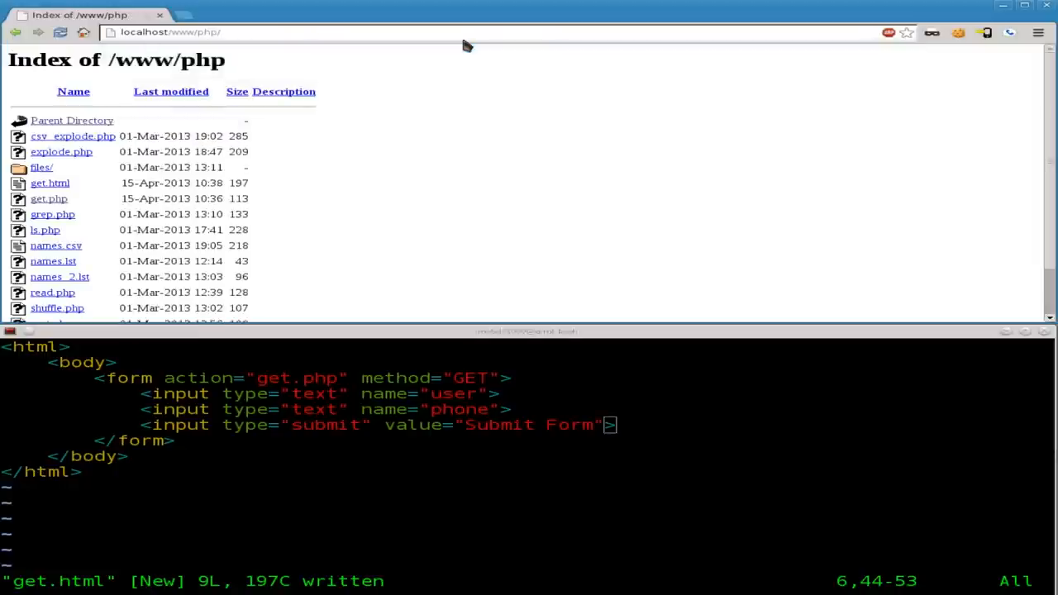
pyautogui.moveTo(50, 182)
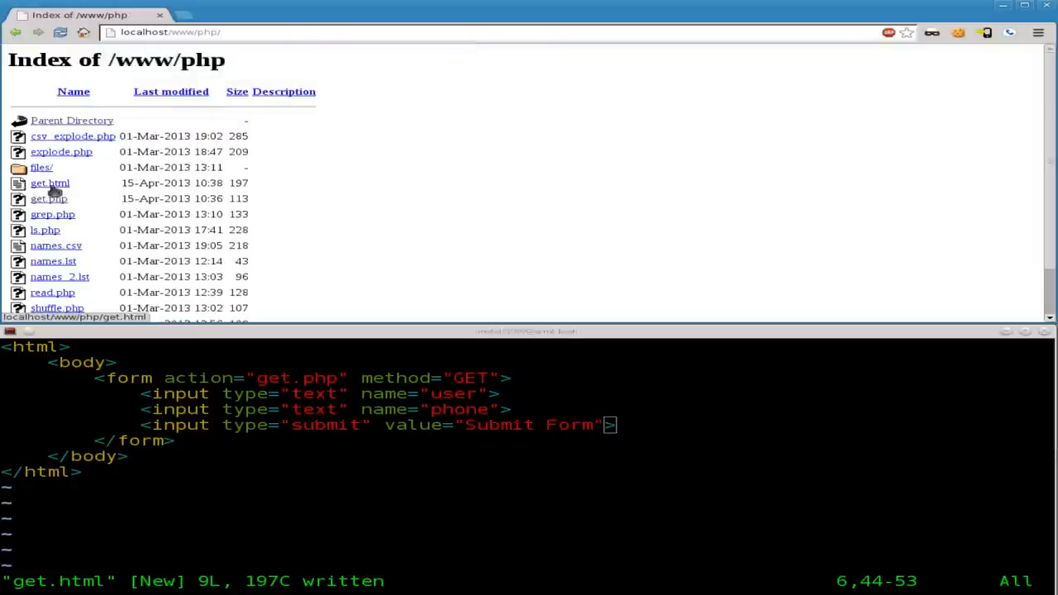
pyautogui.moveTo(52, 215)
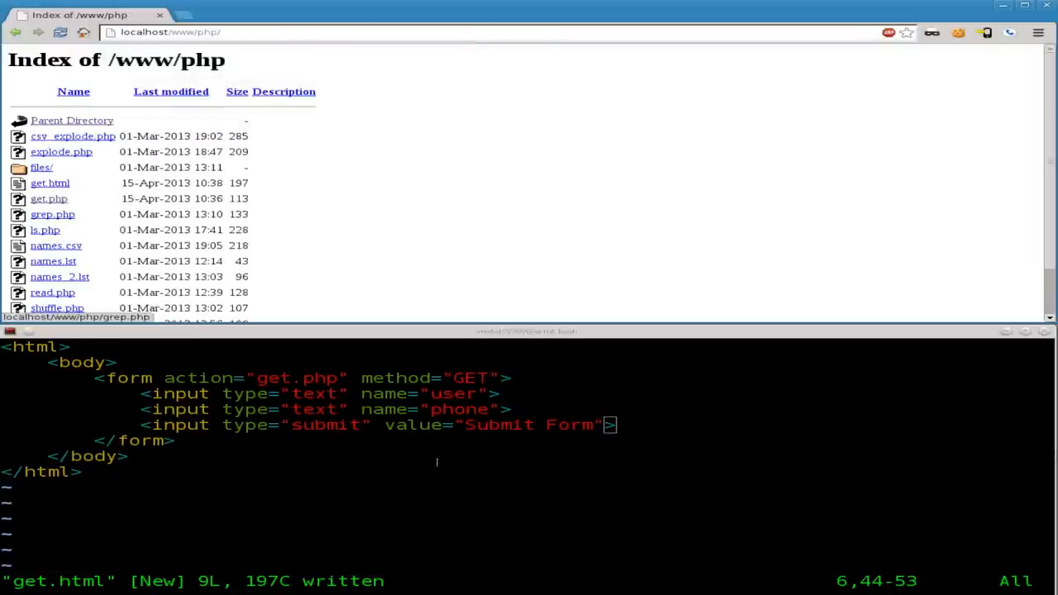
pyautogui.moveTo(50, 181)
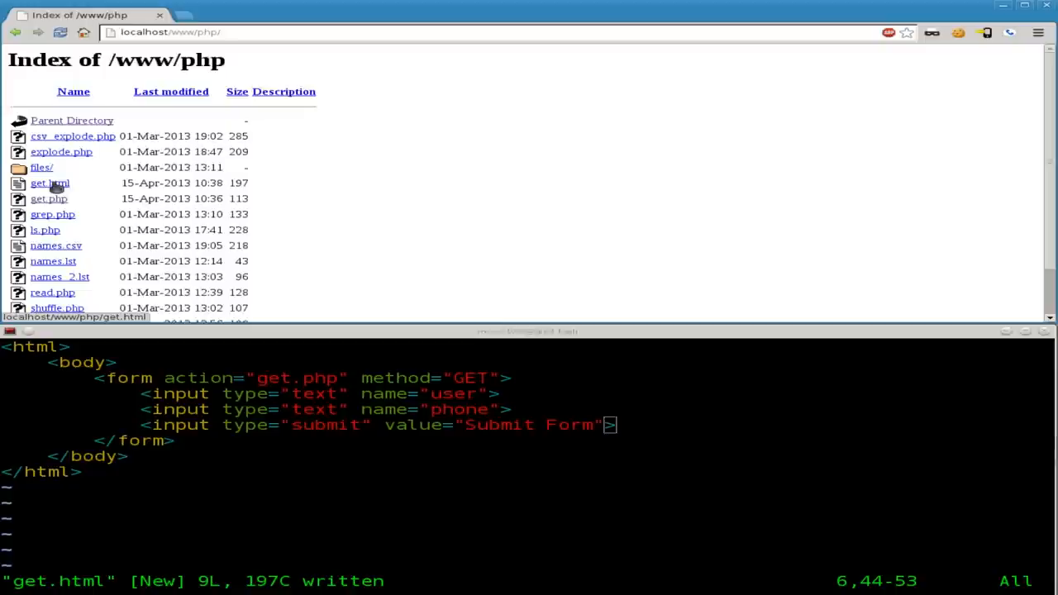
# Load get.html from the localhost php listing to render the two fields and button.
pyautogui.click(50, 182)
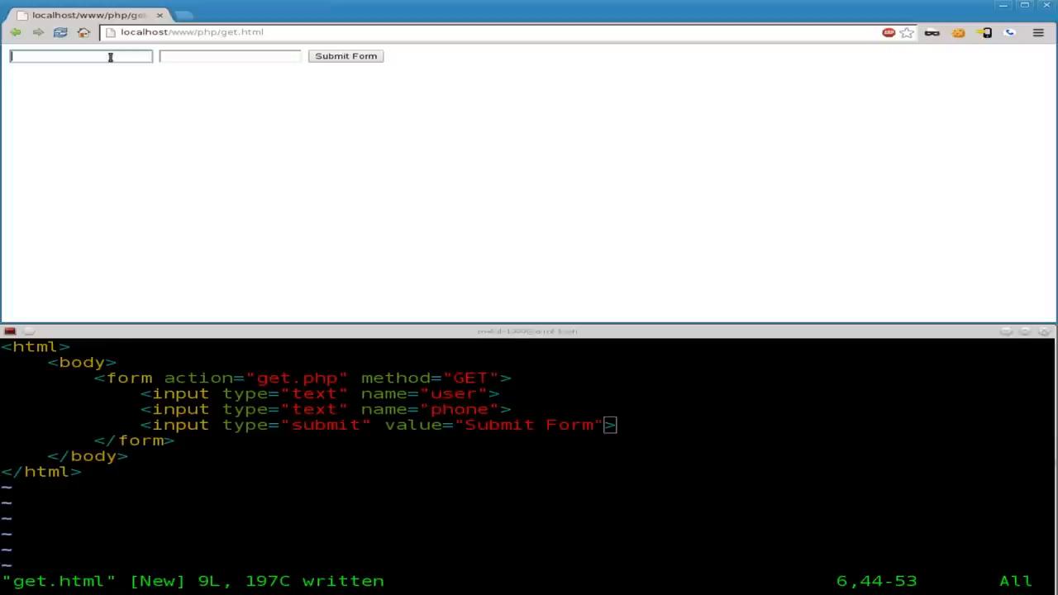
# Submit the form with name Metalx1000 and phone 555-5555 so get.php shows the greeting.
pyautogui.write('Metalx')
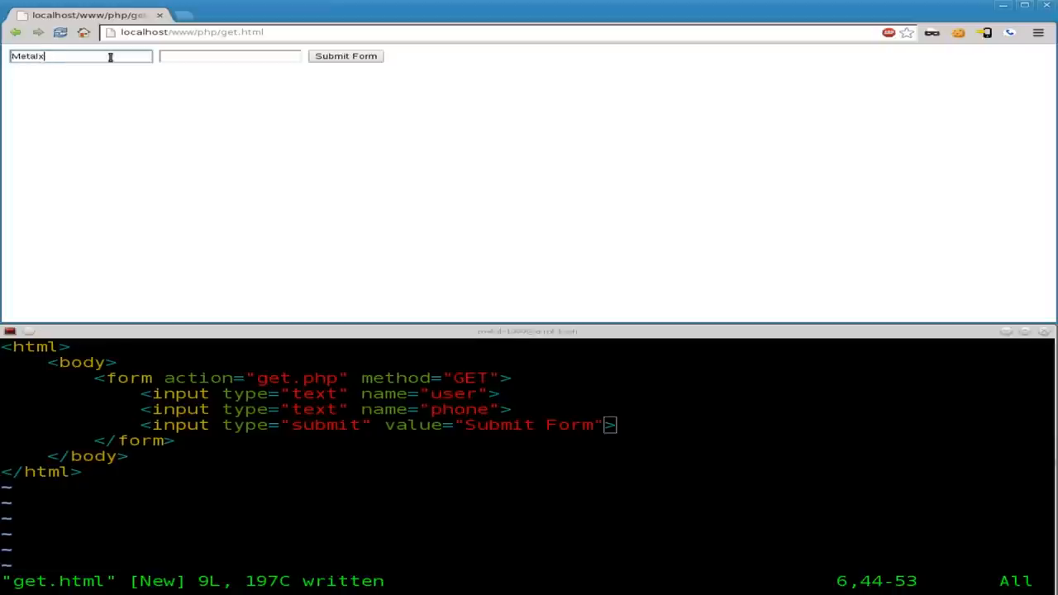
pyautogui.write('1000')
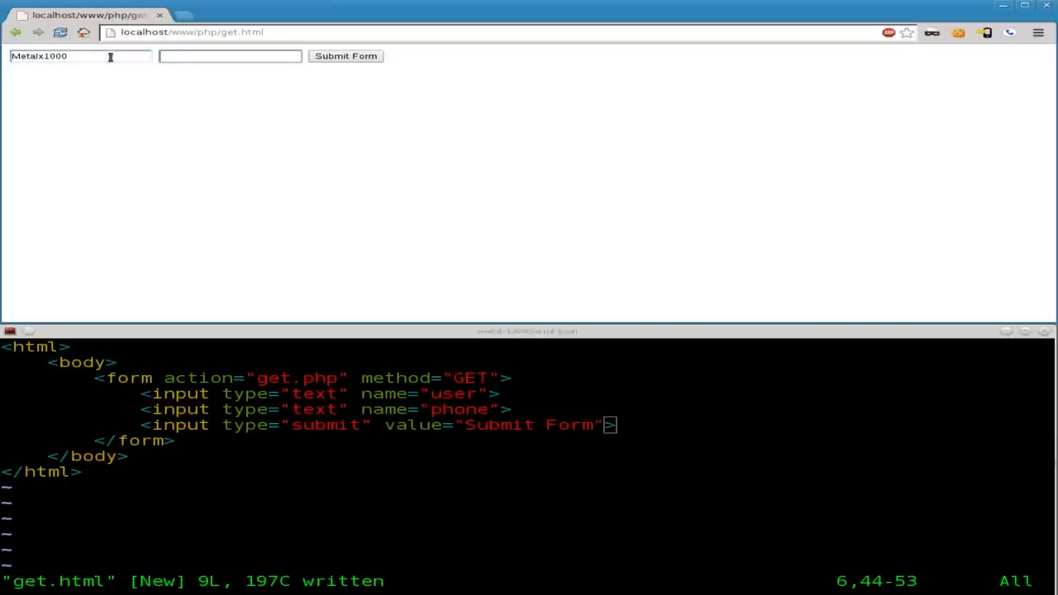
pyautogui.write('555-5555')
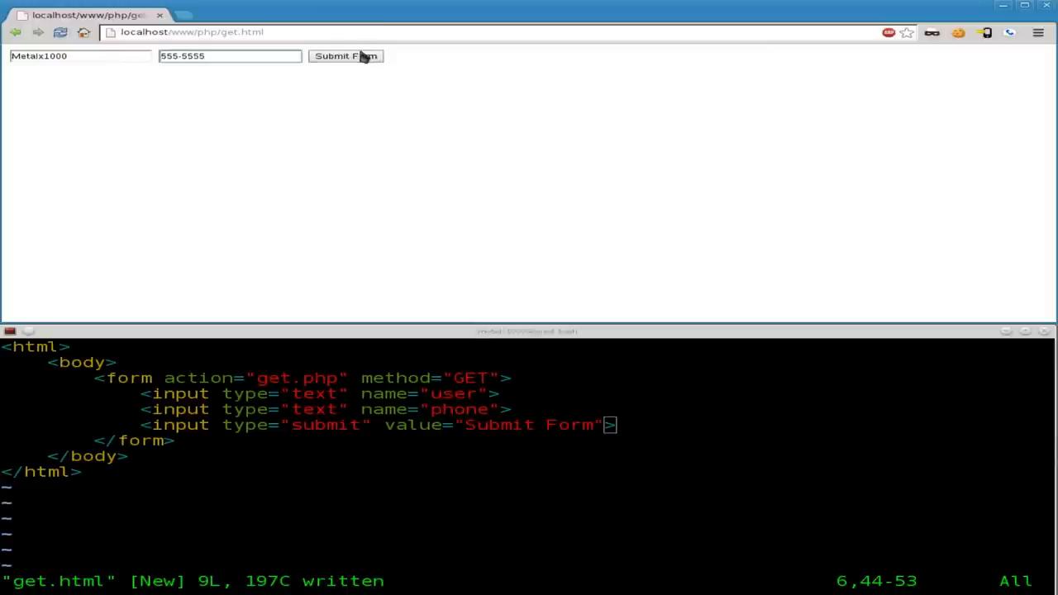
pyautogui.click(346, 56)
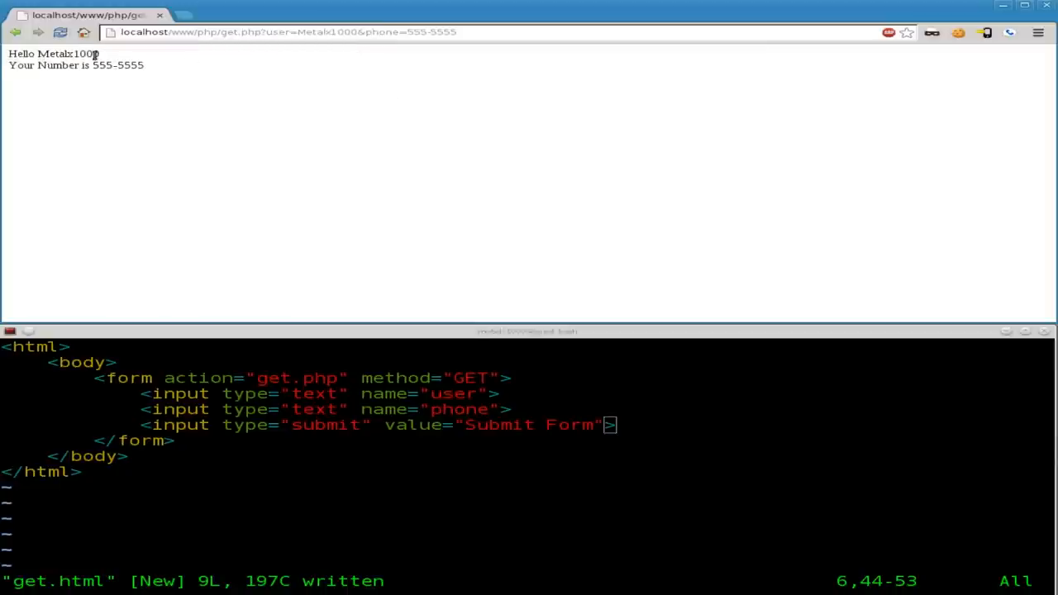
pyautogui.moveTo(86, 76)
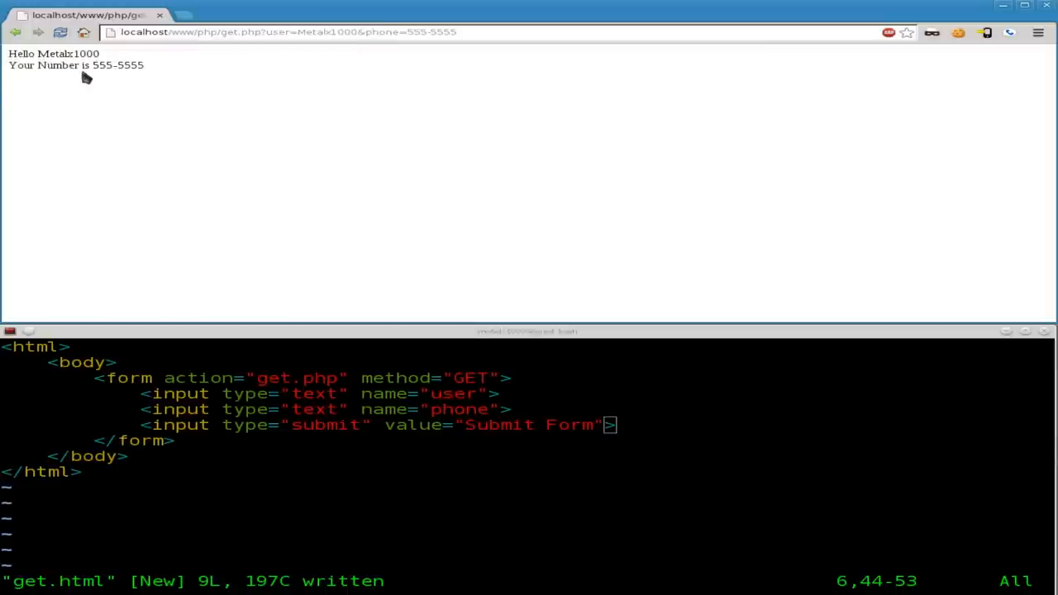
pyautogui.moveTo(133, 79)
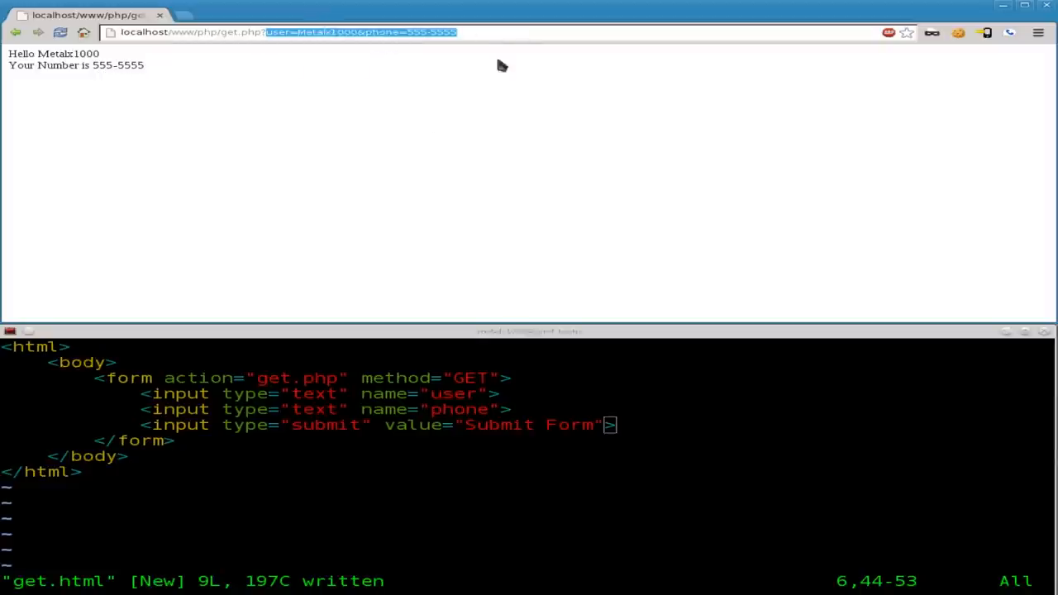
pyautogui.moveTo(192, 56)
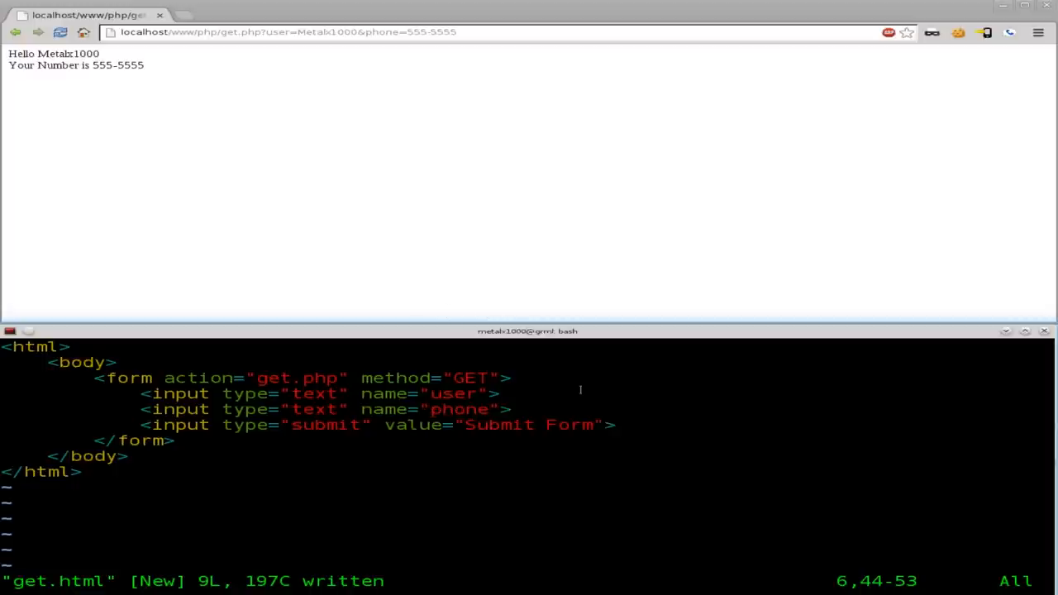
# Append <br> after both text inputs, save, and reload Chrome to stack the fields.
pyautogui.click(15, 33)
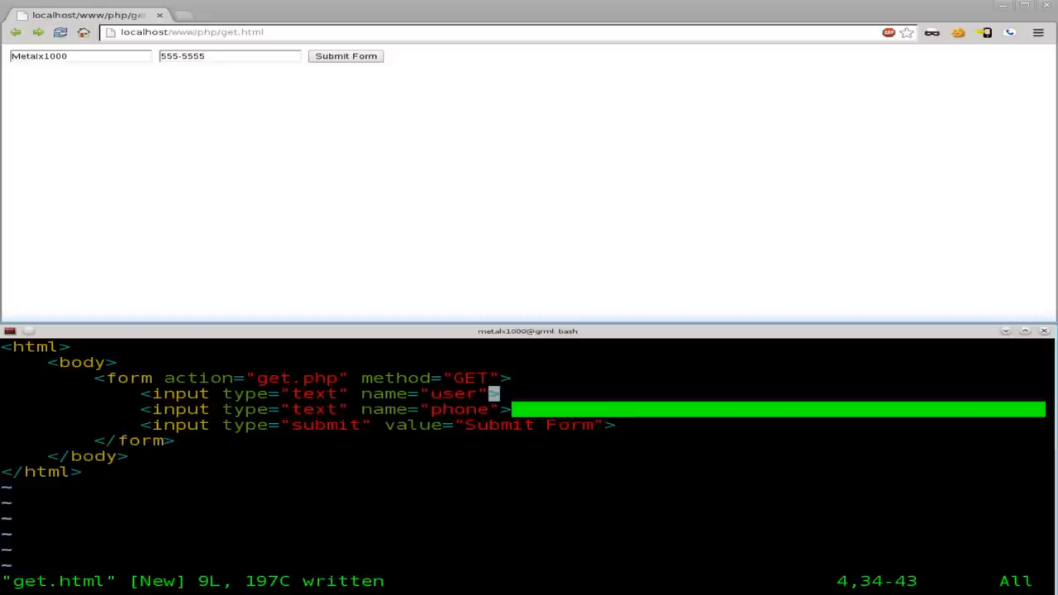
pyautogui.write('<br>')
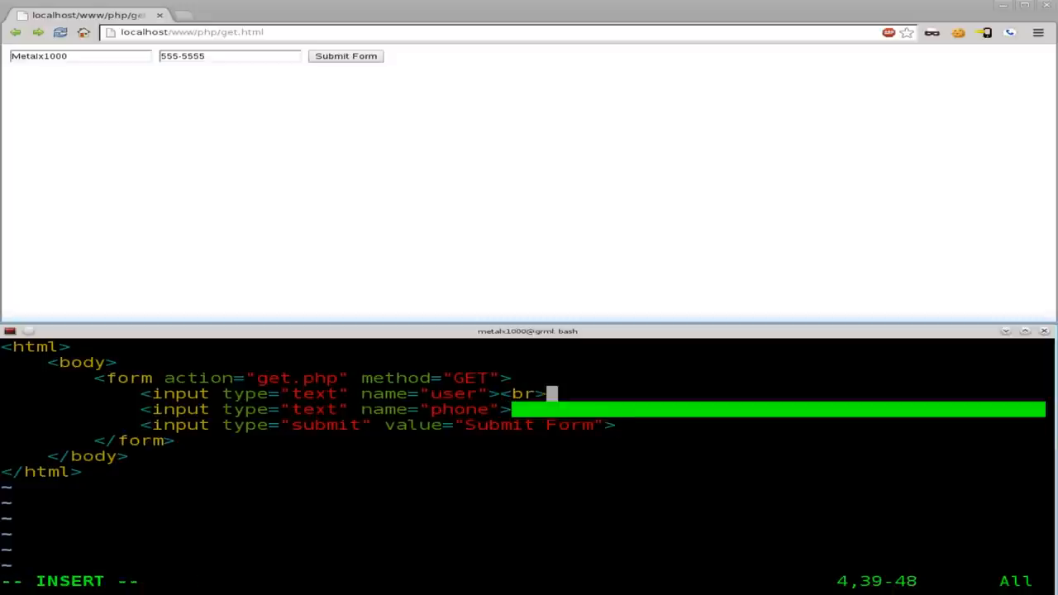
pyautogui.write('<br>')
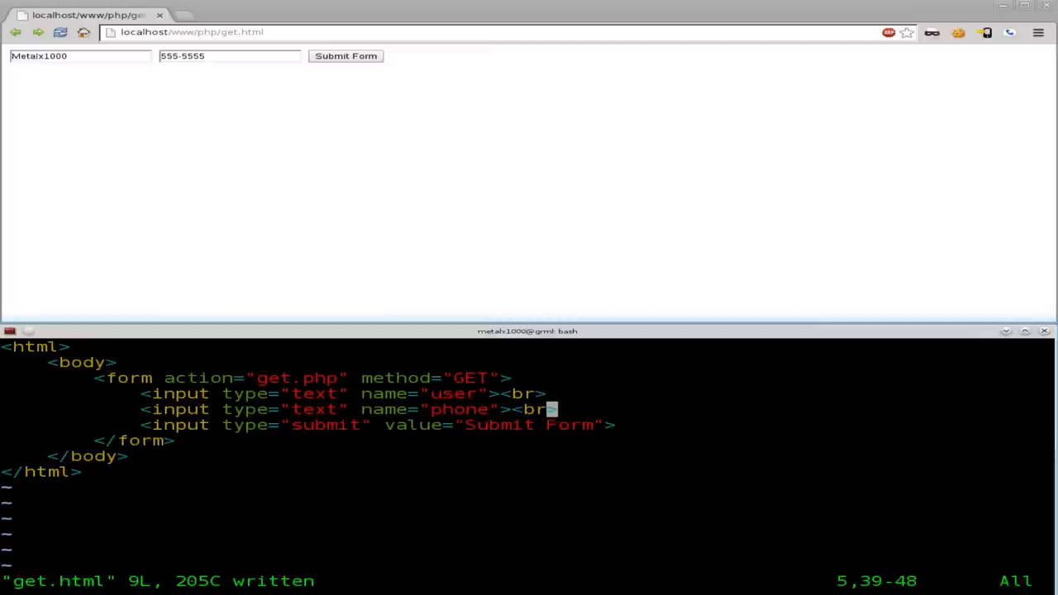
pyautogui.click(60, 31)
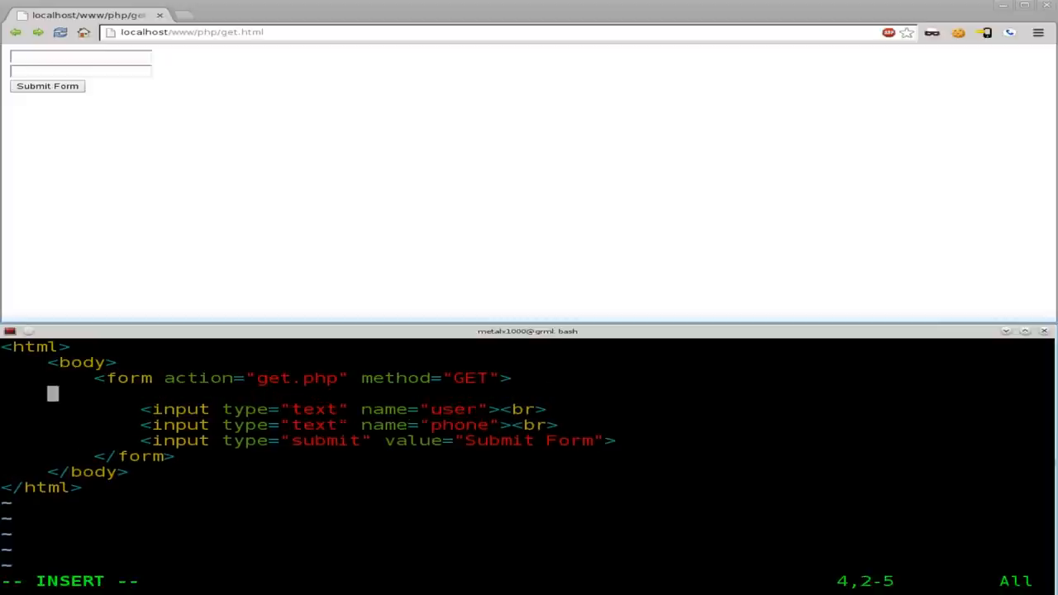
# Add a label reading "Enter Your Name:" above the user input.
pyautogui.write('<label>')
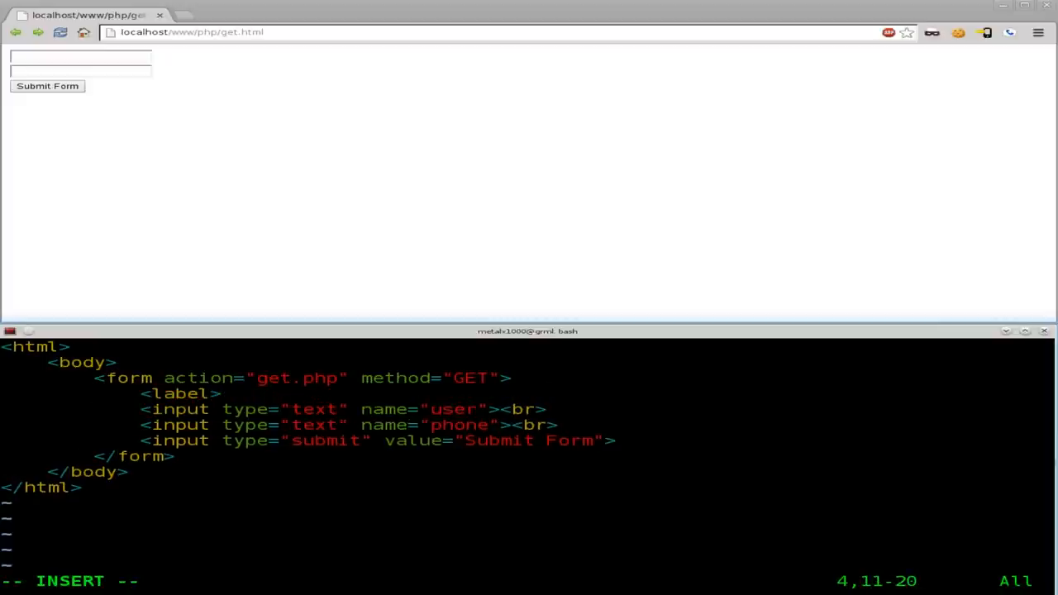
pyautogui.write('Enter')
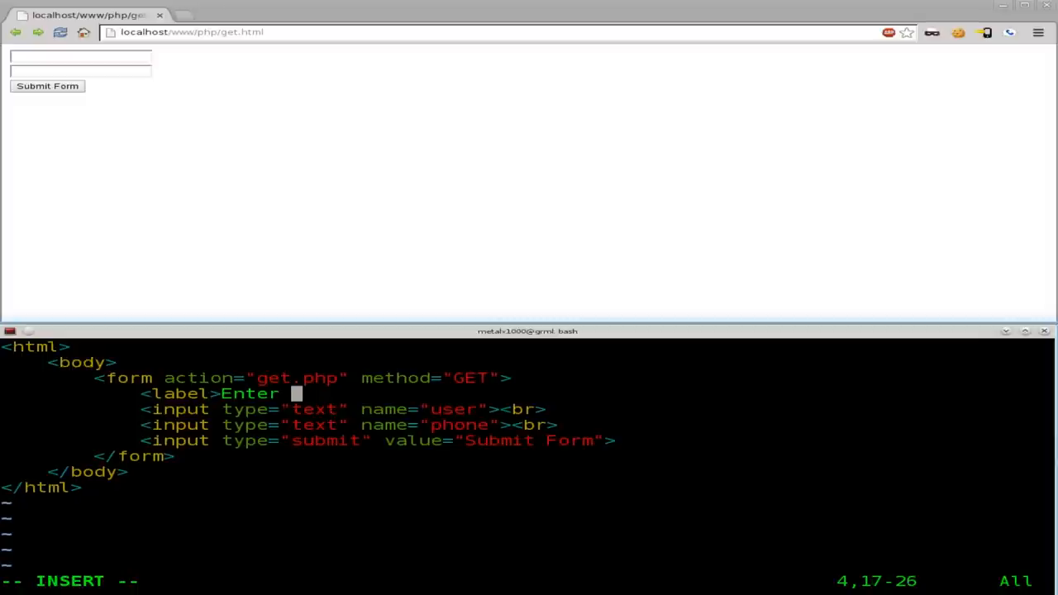
pyautogui.write('Your Name:</')
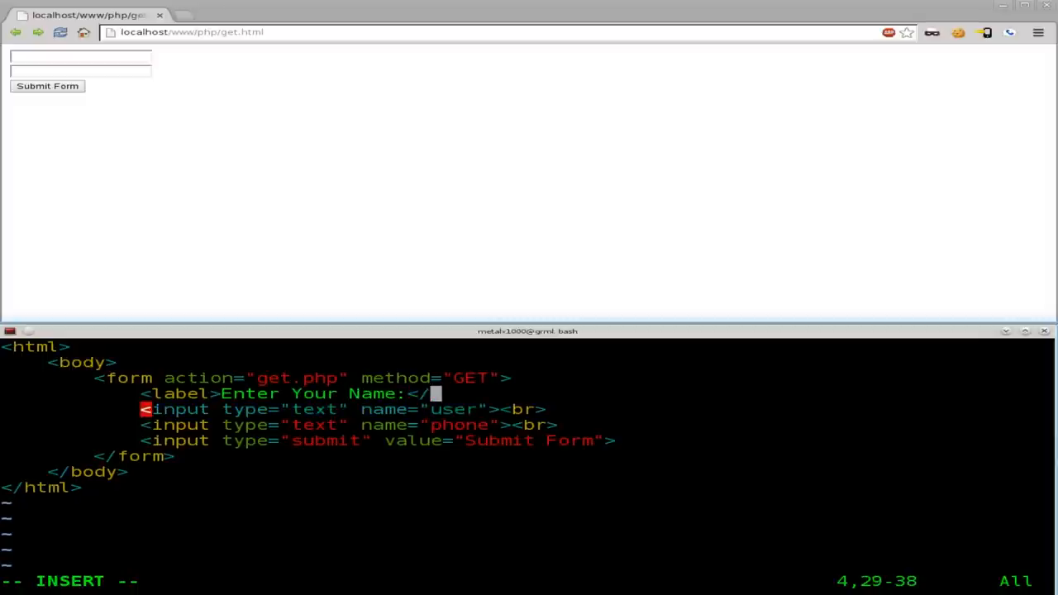
pyautogui.write('label>')
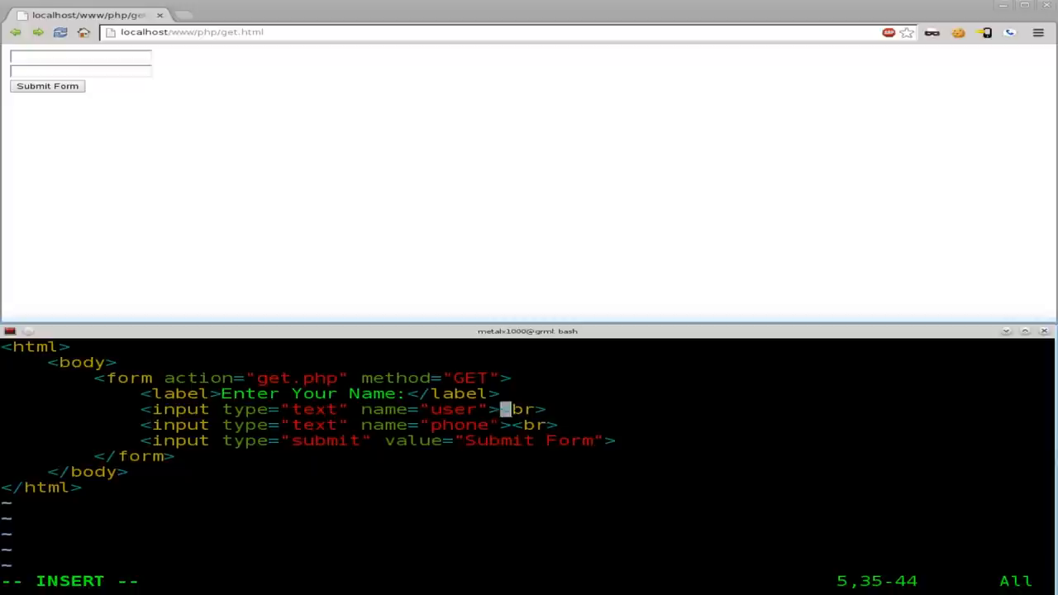
pyautogui.press('Return')
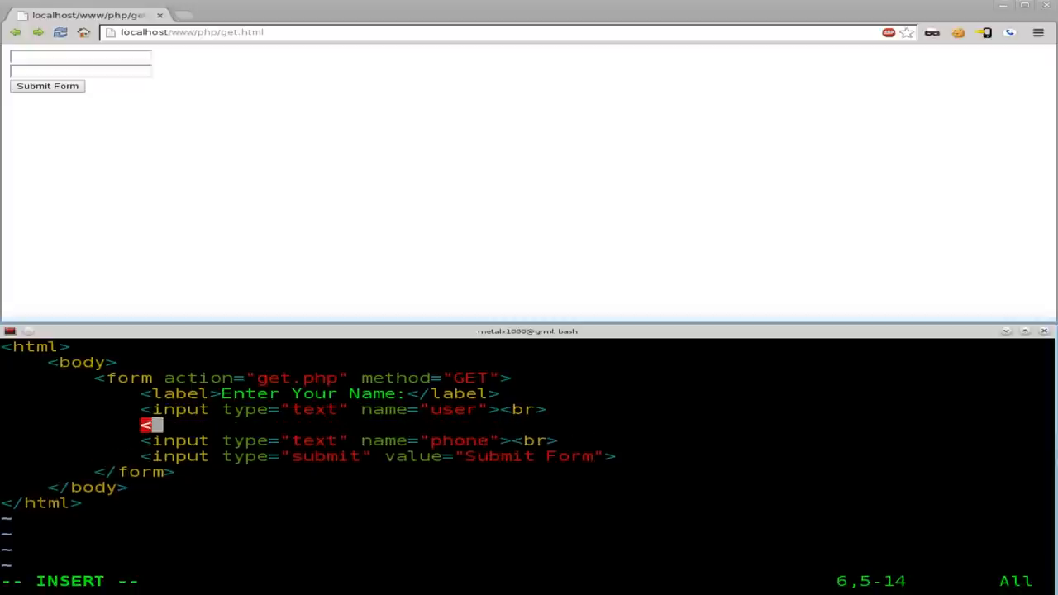
# Add a label reading "Enter Your Phone Number" above the phone input.
pyautogui.write('label>')
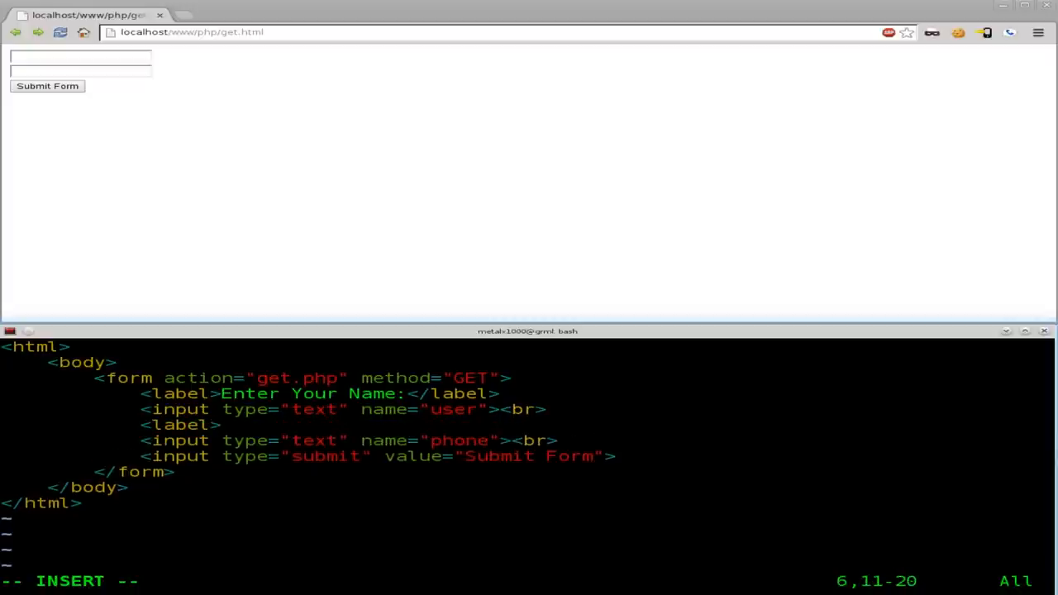
pyautogui.write('Enter Your')
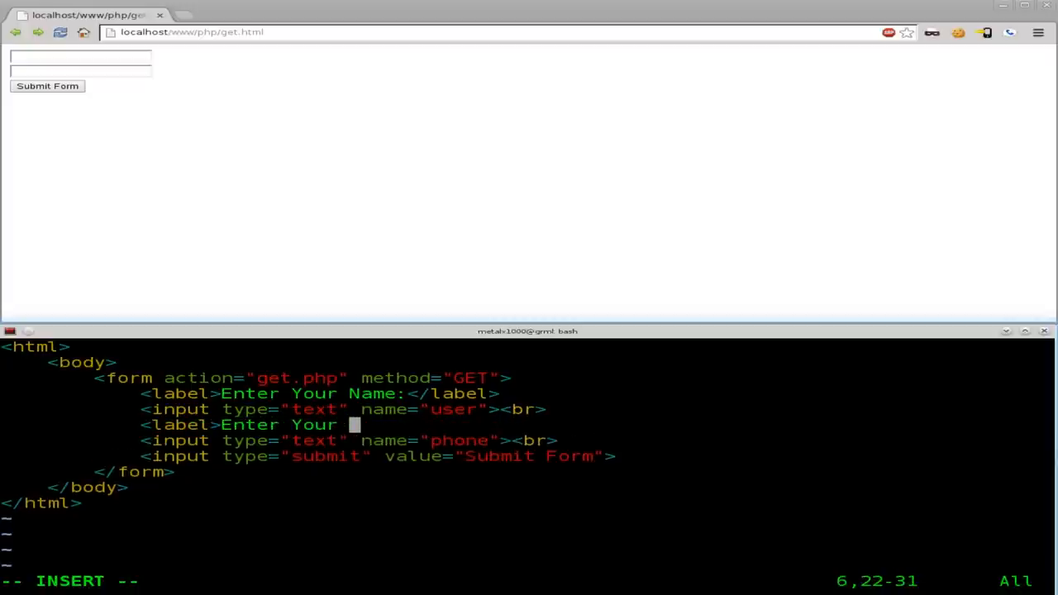
pyautogui.write('Ph')
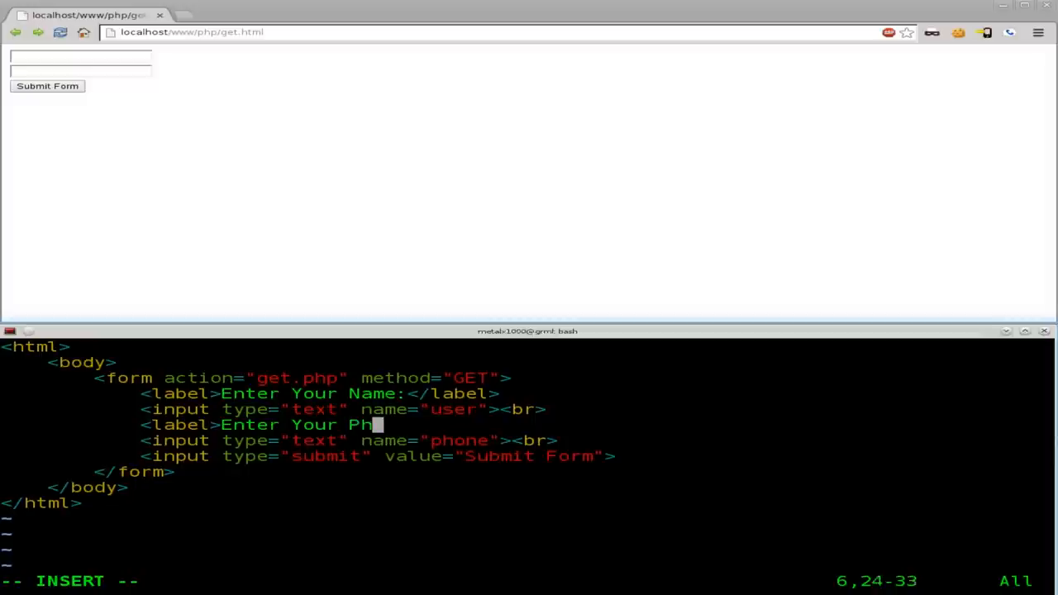
pyautogui.write('one Numb')
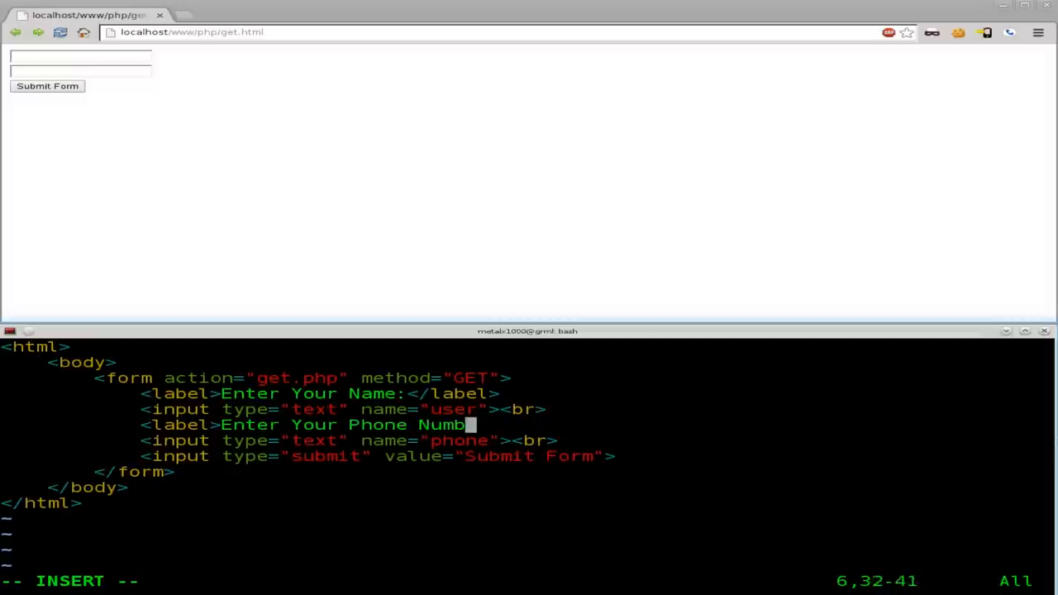
pyautogui.write('er')
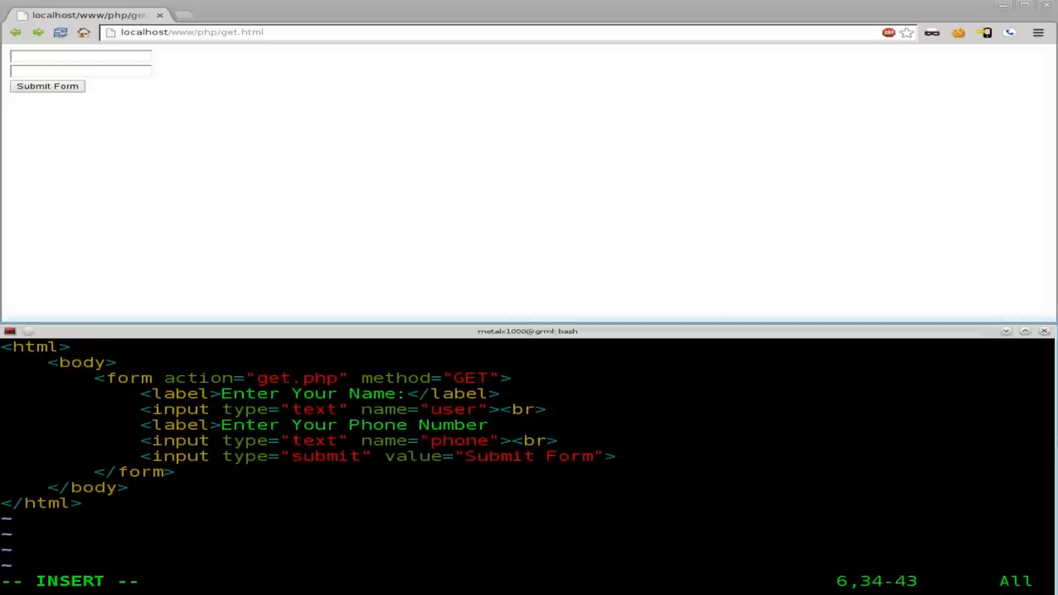
pyautogui.write('</label>')
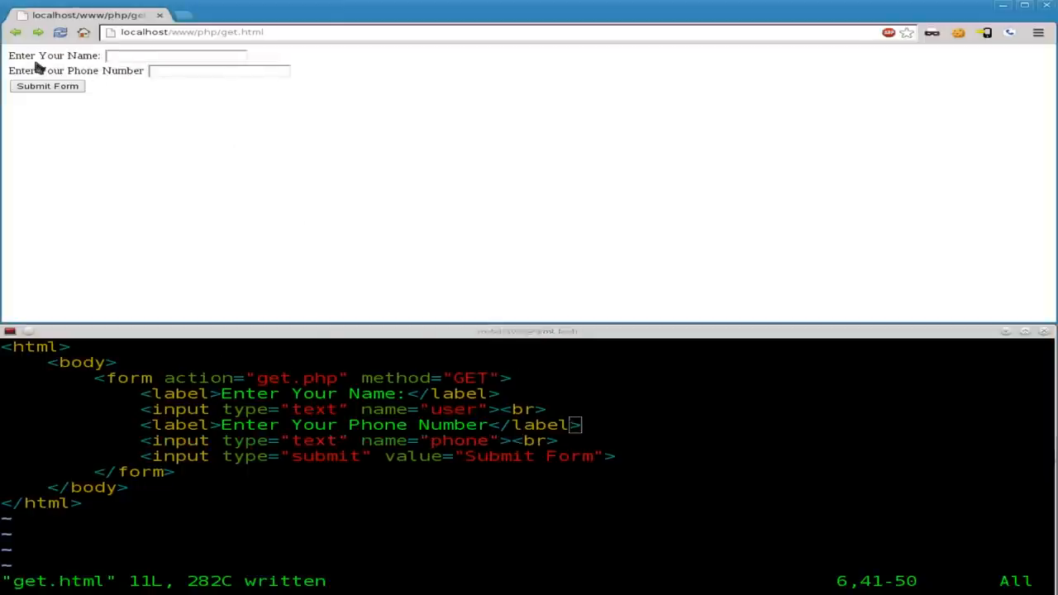
pyautogui.moveTo(168, 94)
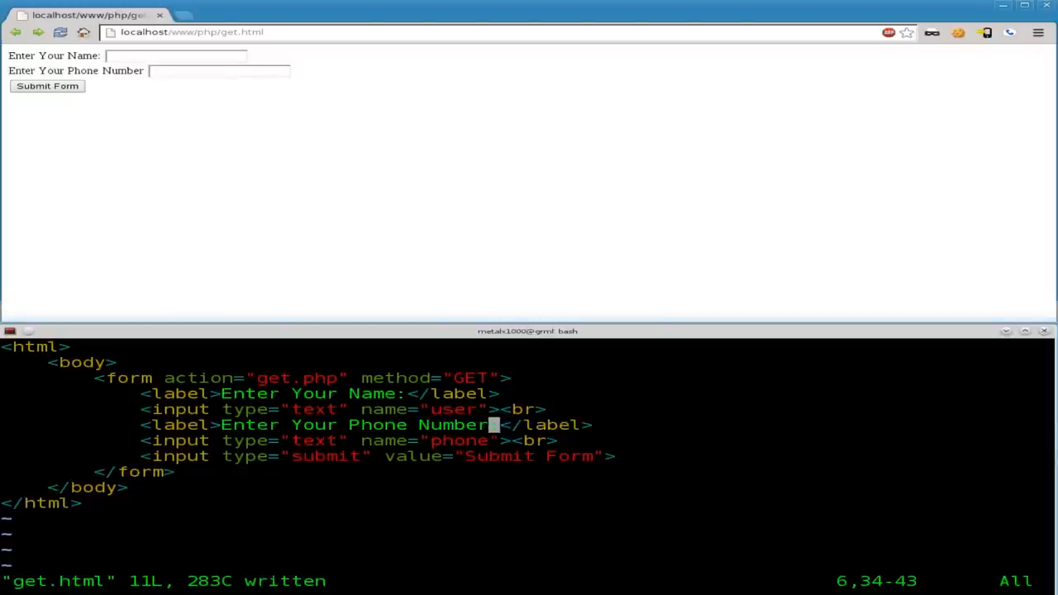
# Add a colon after 'Enter Your Phone Number' in the label and save.
pyautogui.write(':')
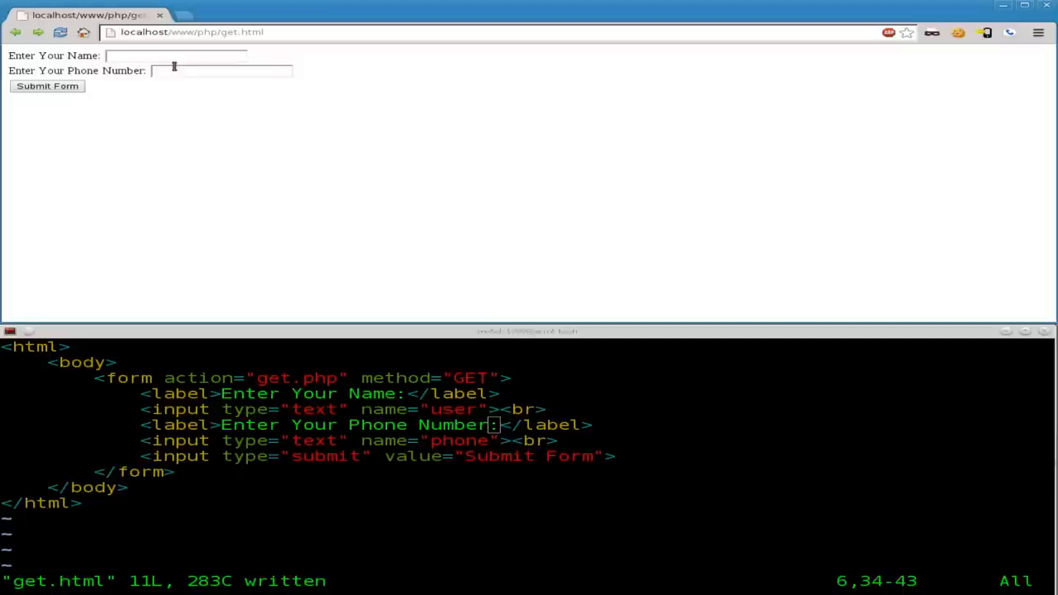
# Fill the form with name Kris and phone 555-5512.
pyautogui.click(175, 56)
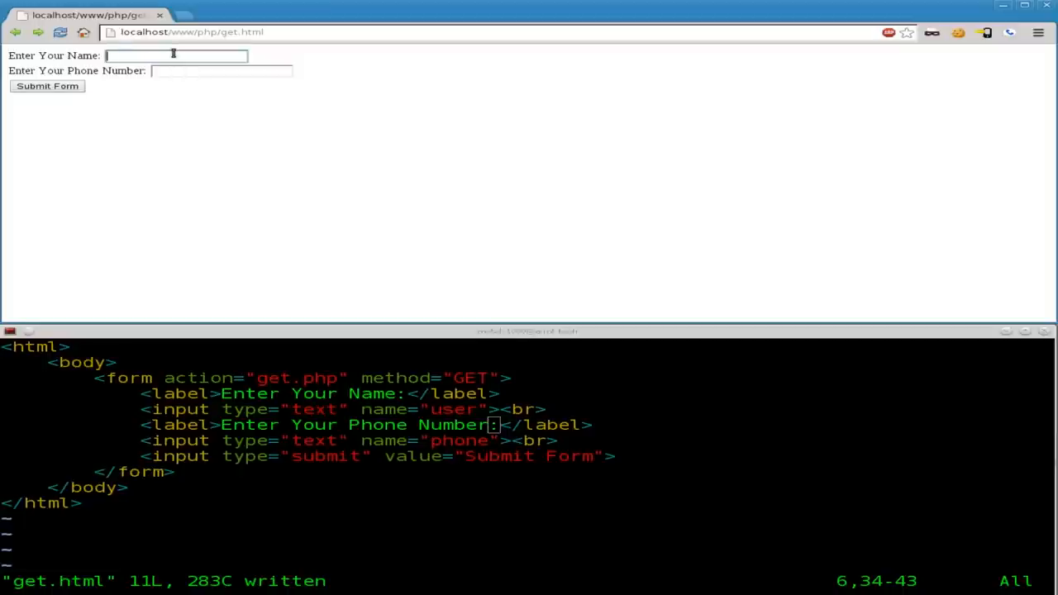
pyautogui.write('Kri')
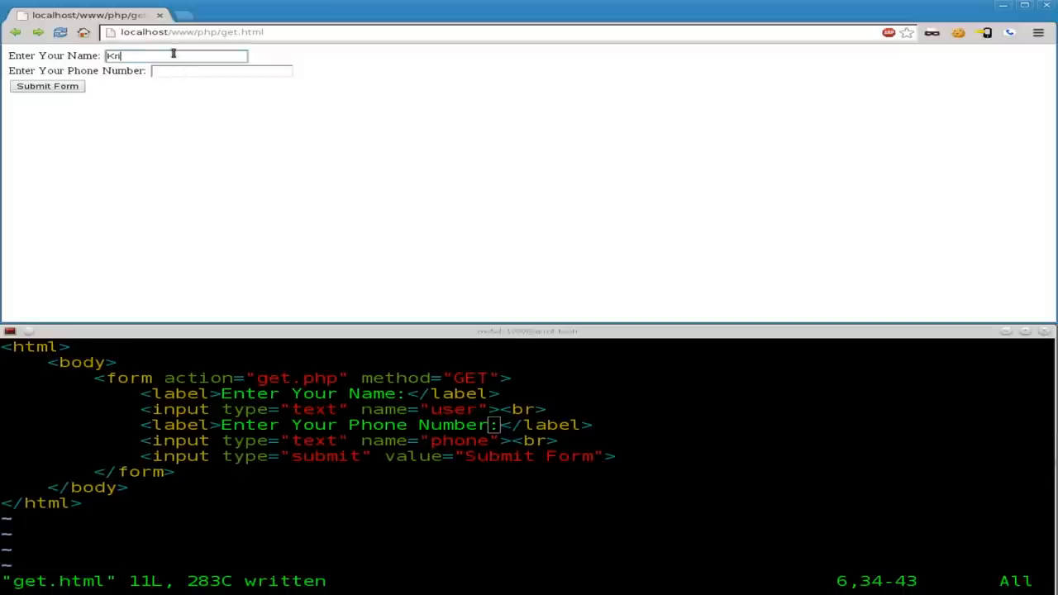
pyautogui.write('s')
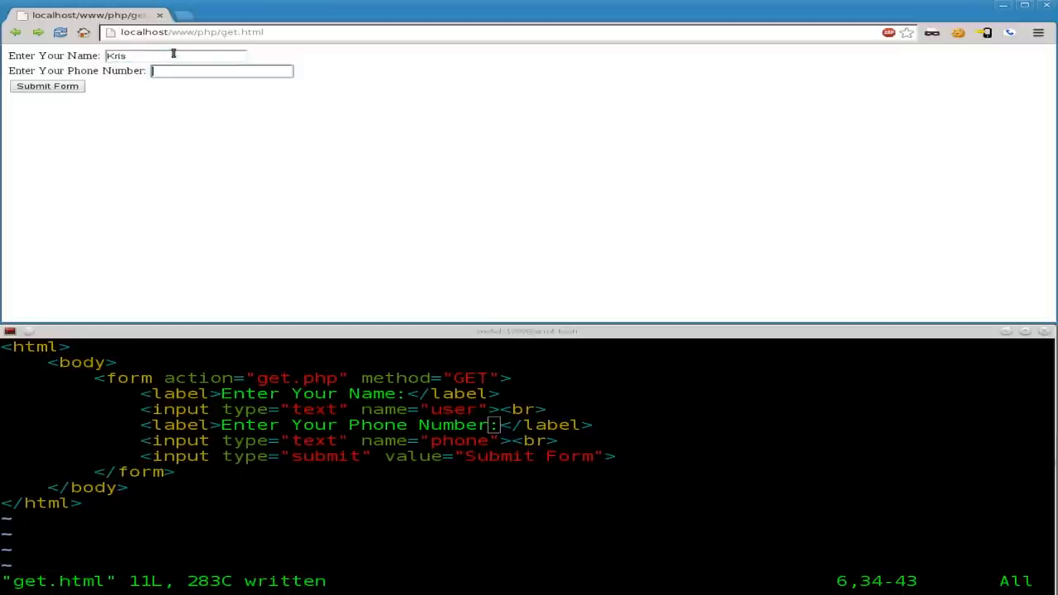
pyautogui.write('555-5512')
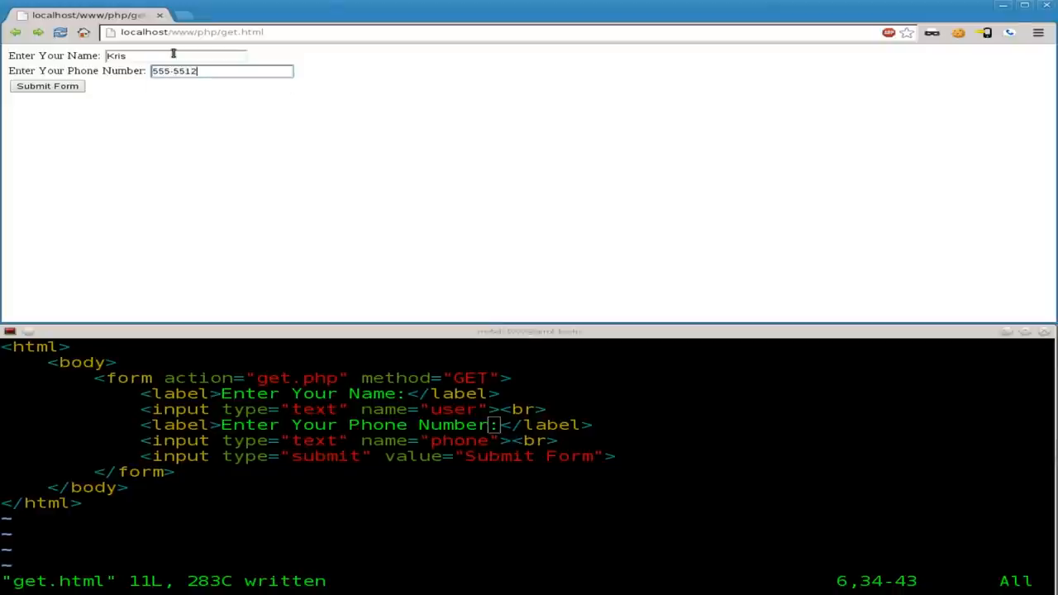
# Submit the form so get.php shows Hello Kris and Your Number is 555-5512.
pyautogui.click(46, 86)
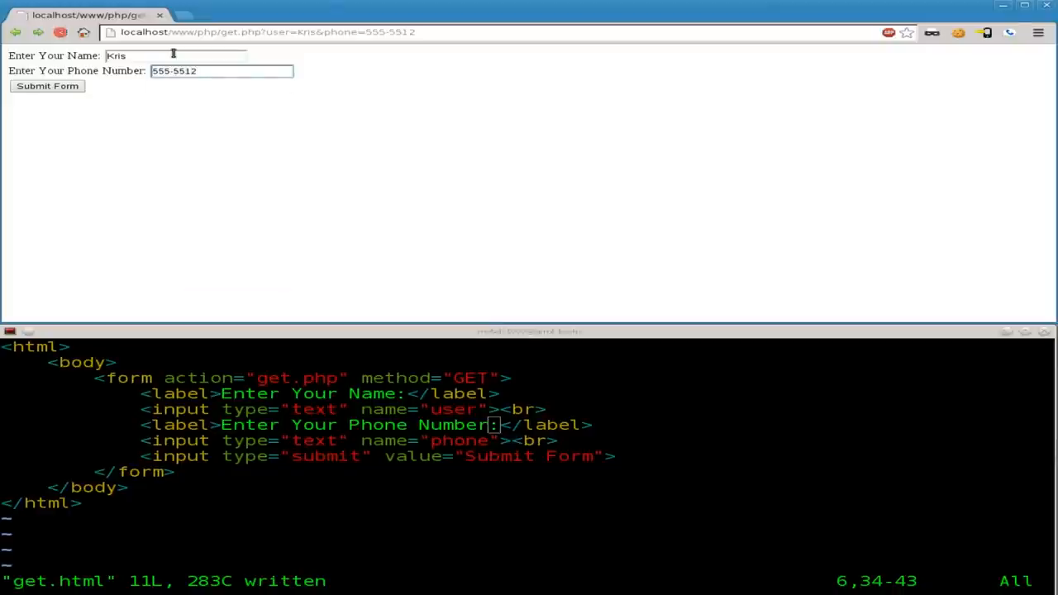
pyautogui.click(47, 86)
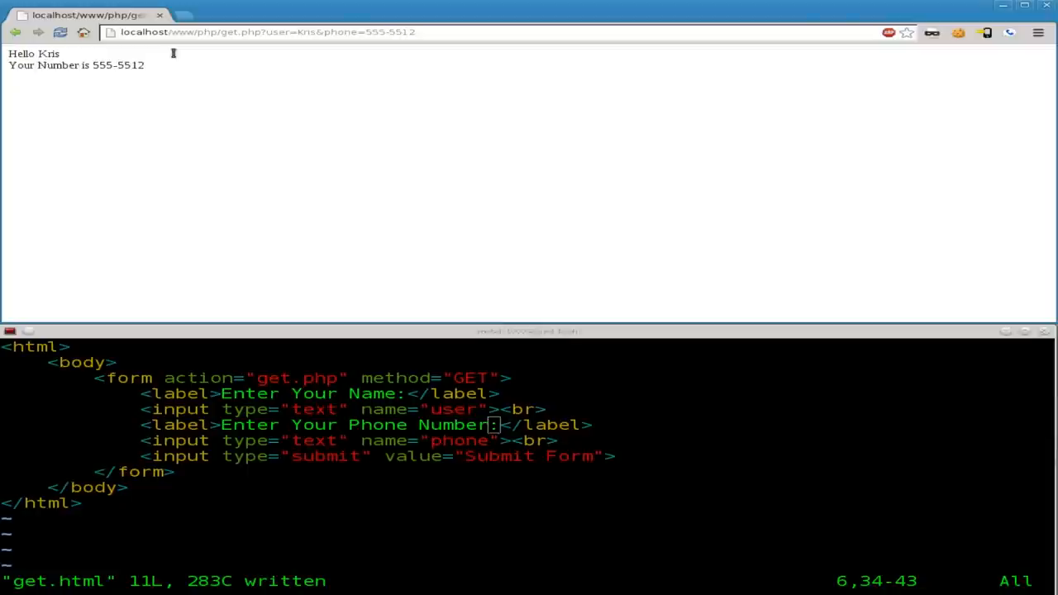
pyautogui.moveTo(89, 66)
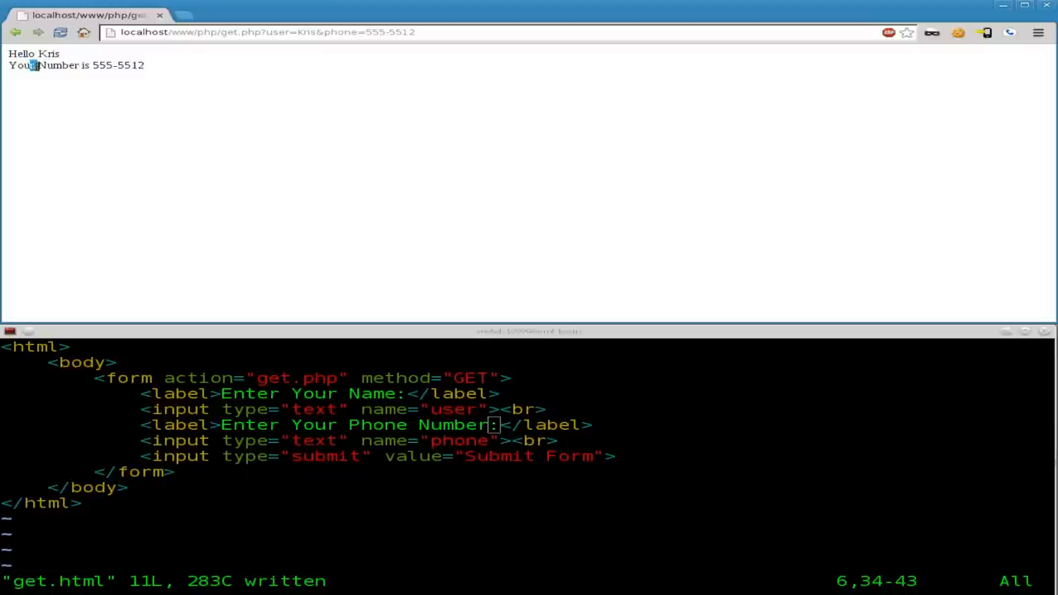
pyautogui.moveTo(33, 66); pyautogui.dragTo(146, 67)
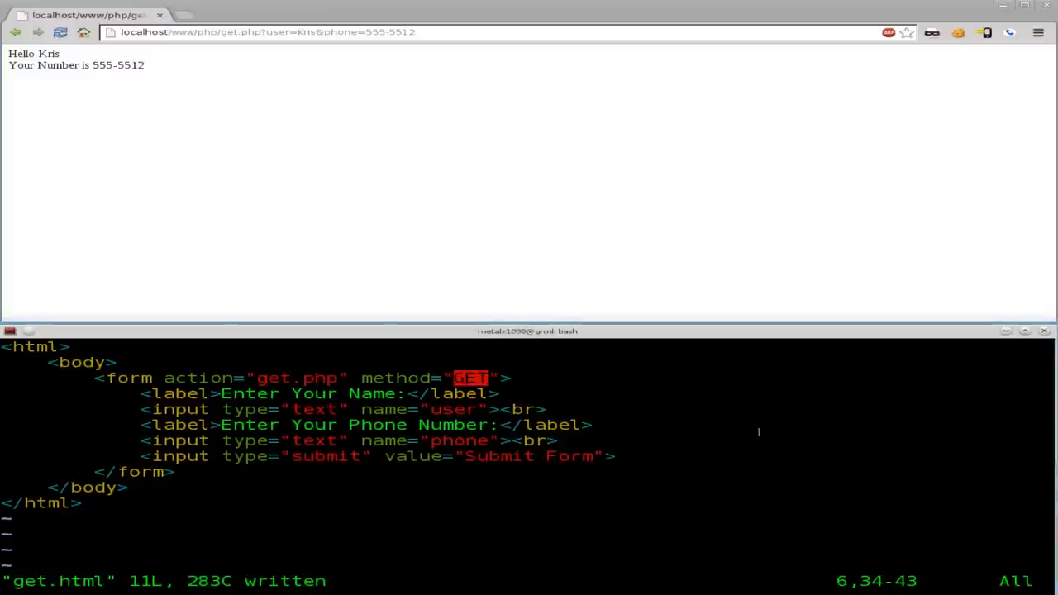
pyautogui.moveTo(494, 423)
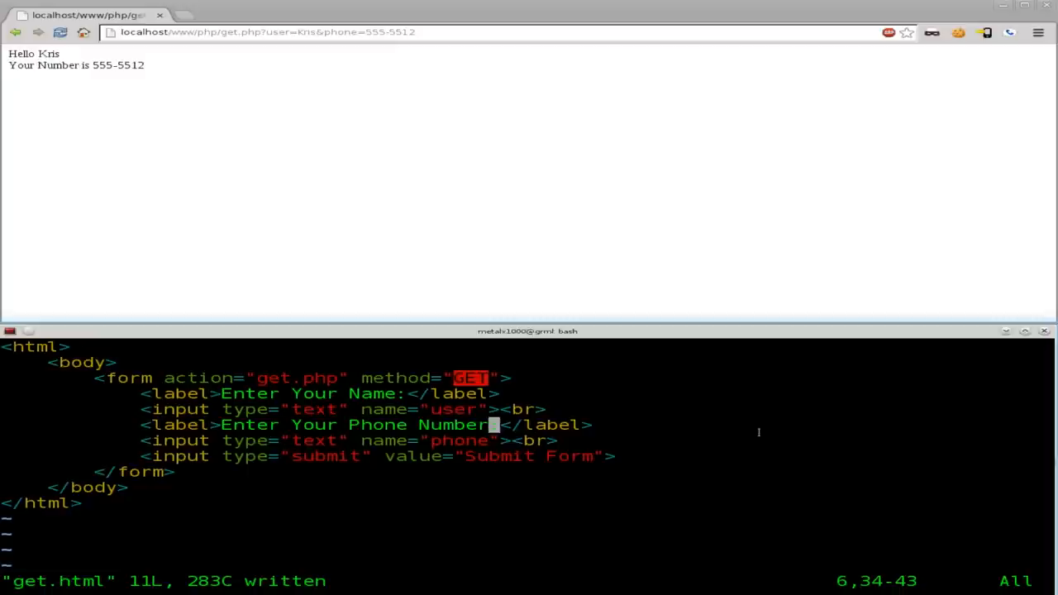
pyautogui.moveTo(285, 45)
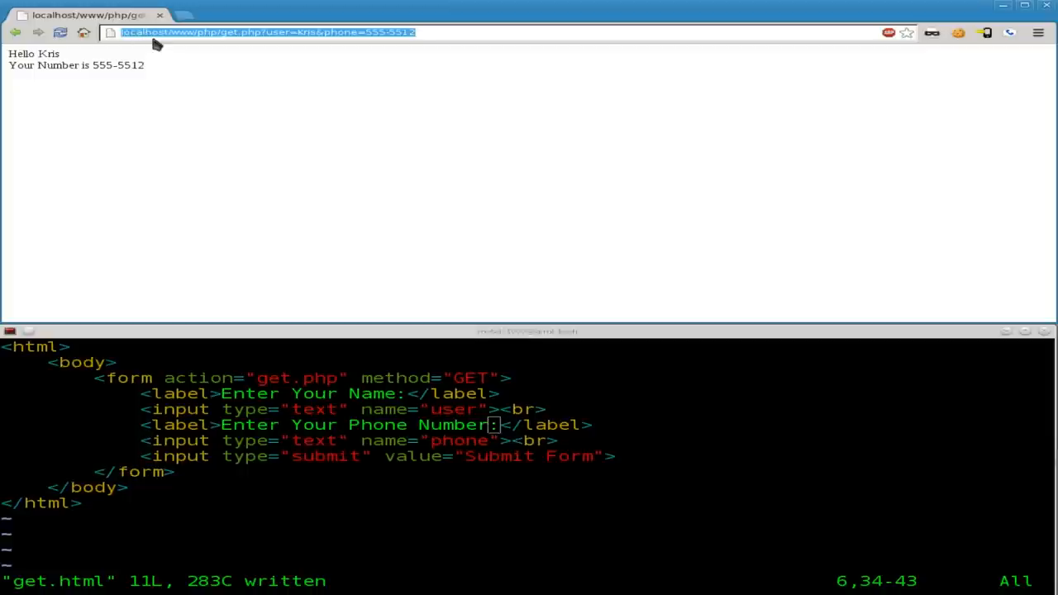
pyautogui.moveTo(215, 153)
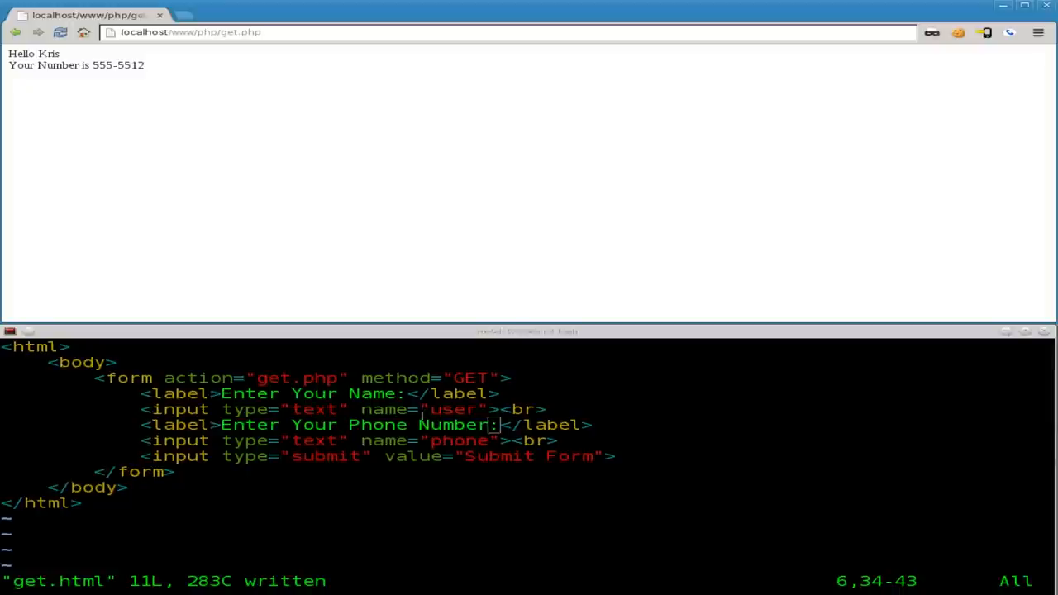
pyautogui.moveTo(404, 251)
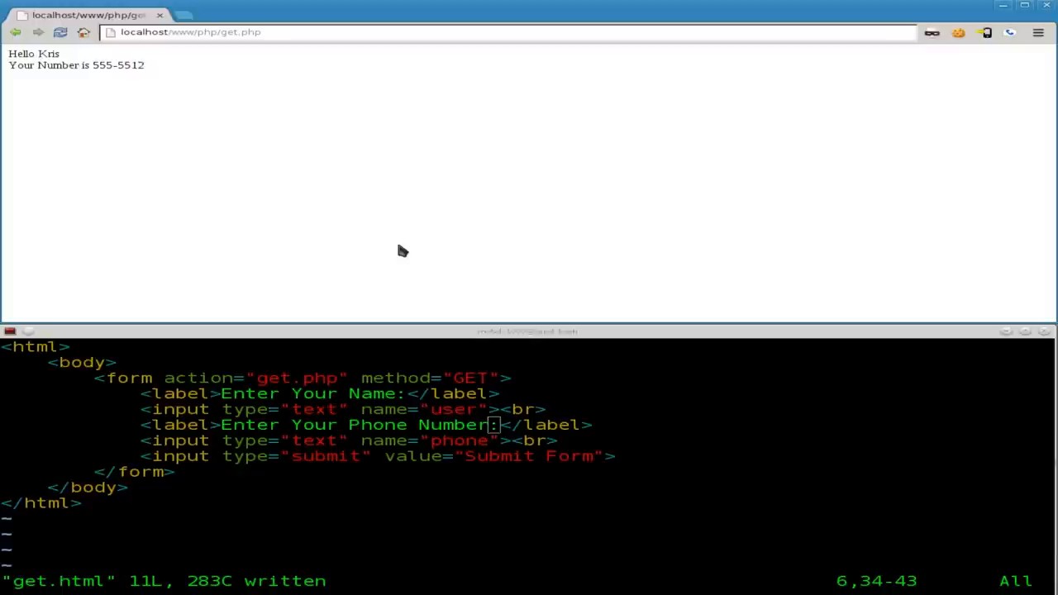
pyautogui.moveTo(323, 166)
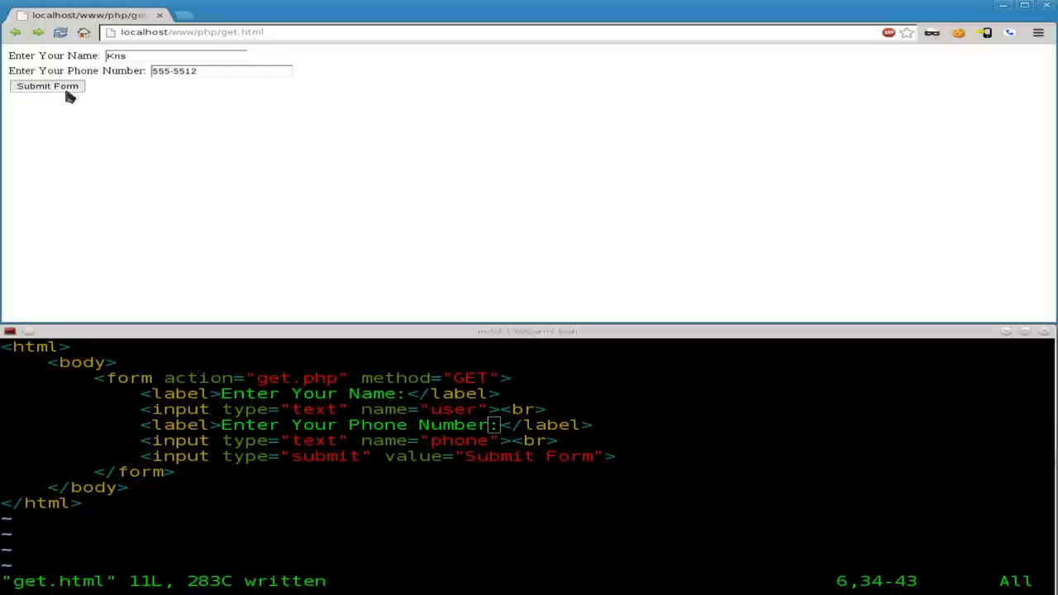
# Resubmit the form and shorten the get.php results address for Kris and 555-5512 with TinyURL.
pyautogui.click(46, 86)
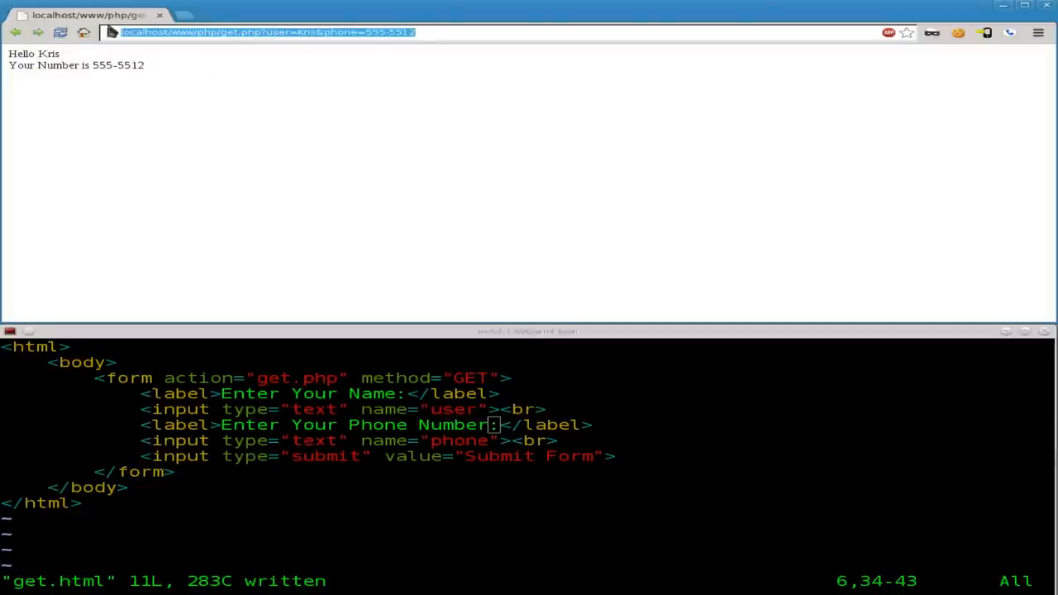
pyautogui.moveTo(184, 17)
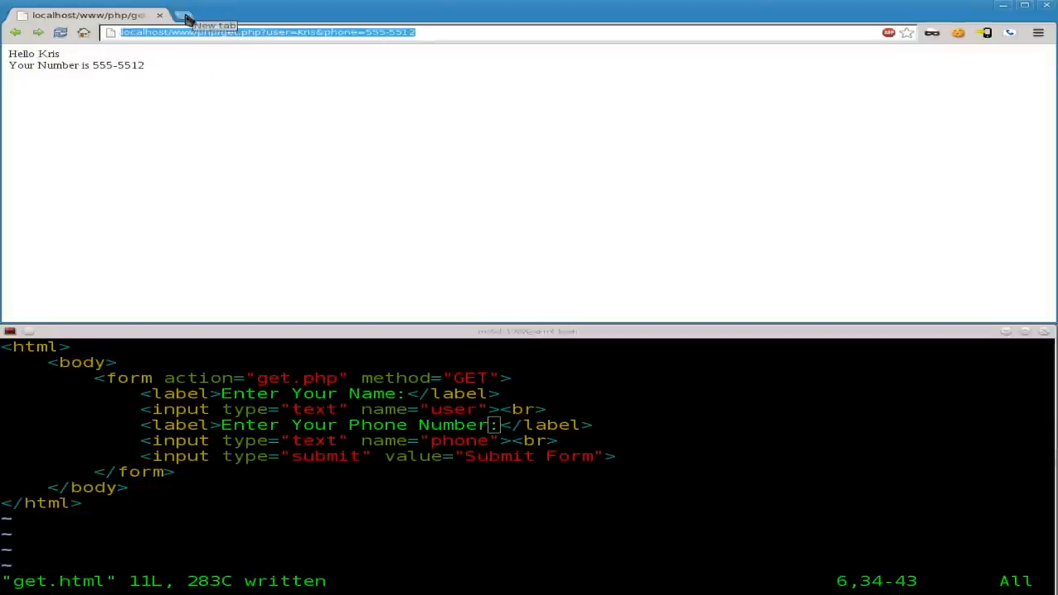
pyautogui.click(213, 15)
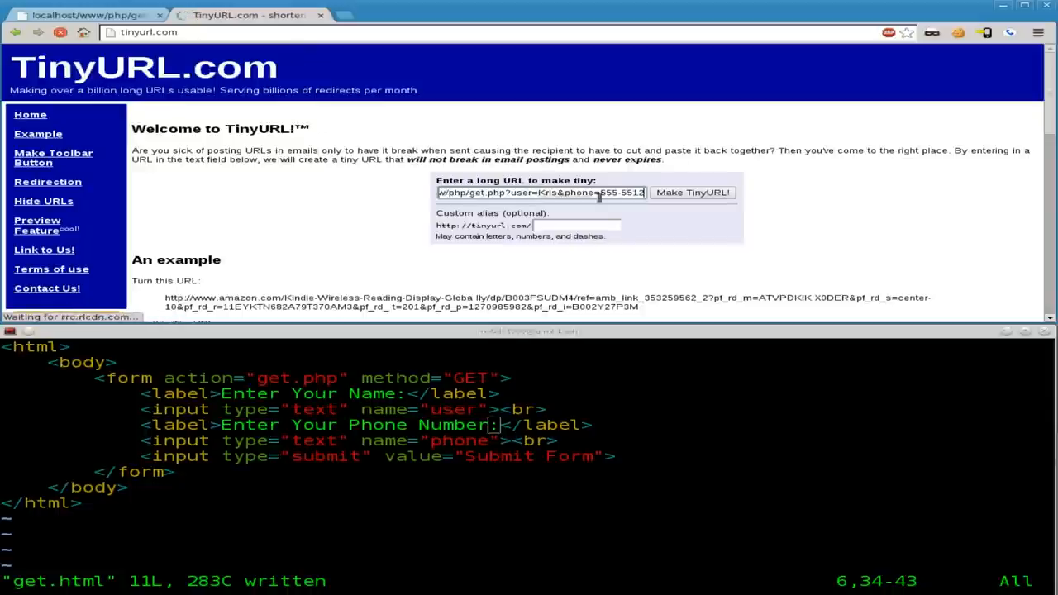
pyautogui.click(691, 192)
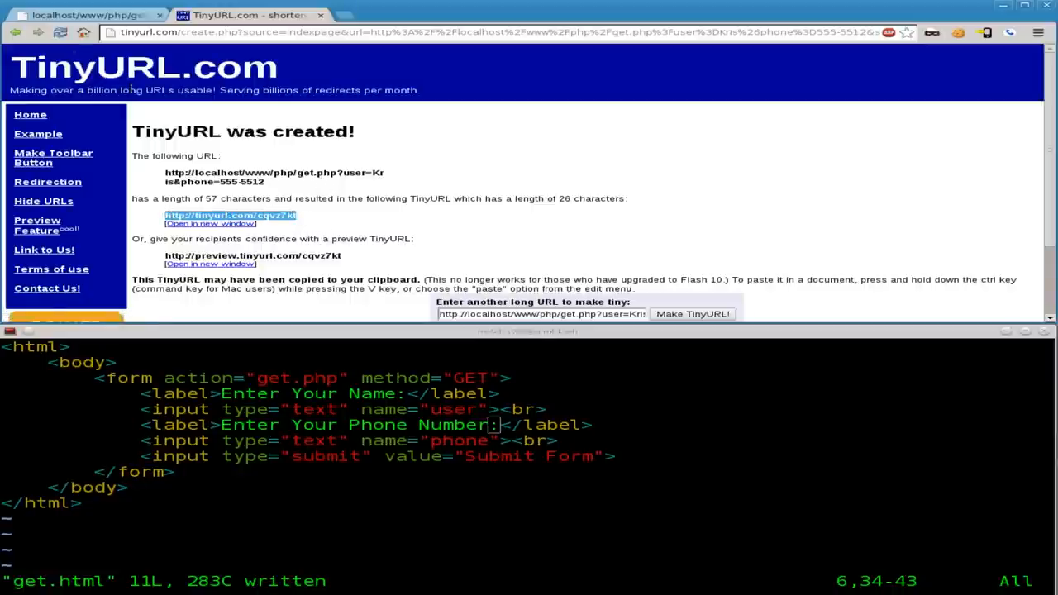
pyautogui.click(410, 15)
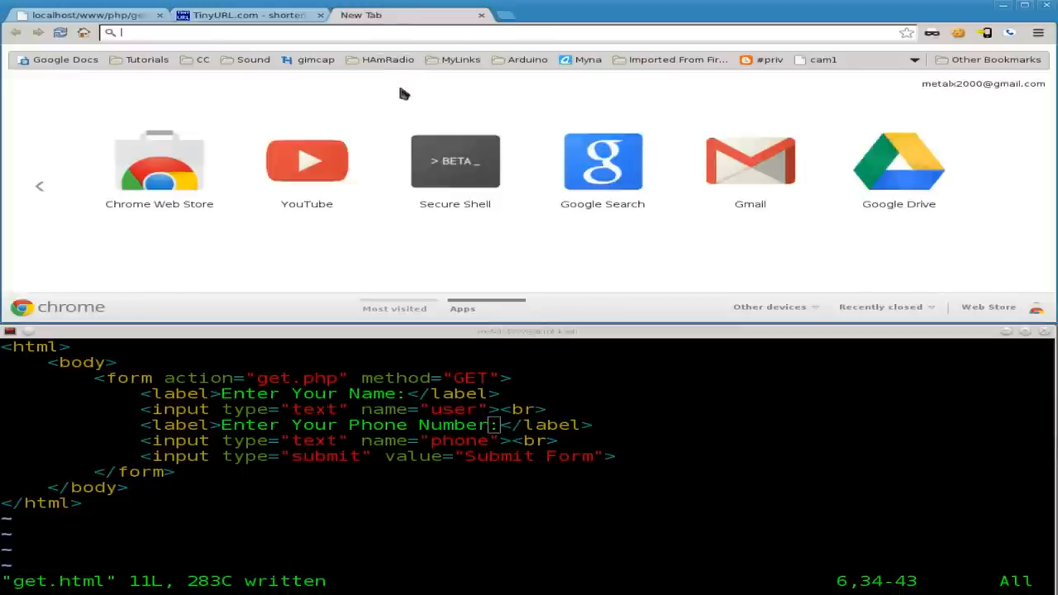
pyautogui.write('http://tinyurl.com/cqvz7kt')
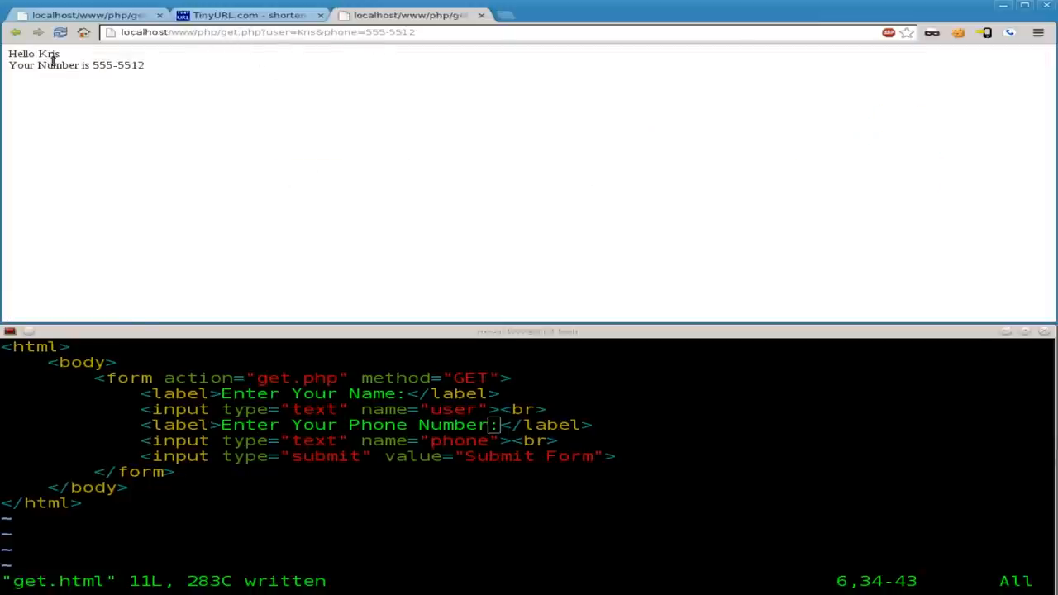
pyautogui.moveTo(208, 95)
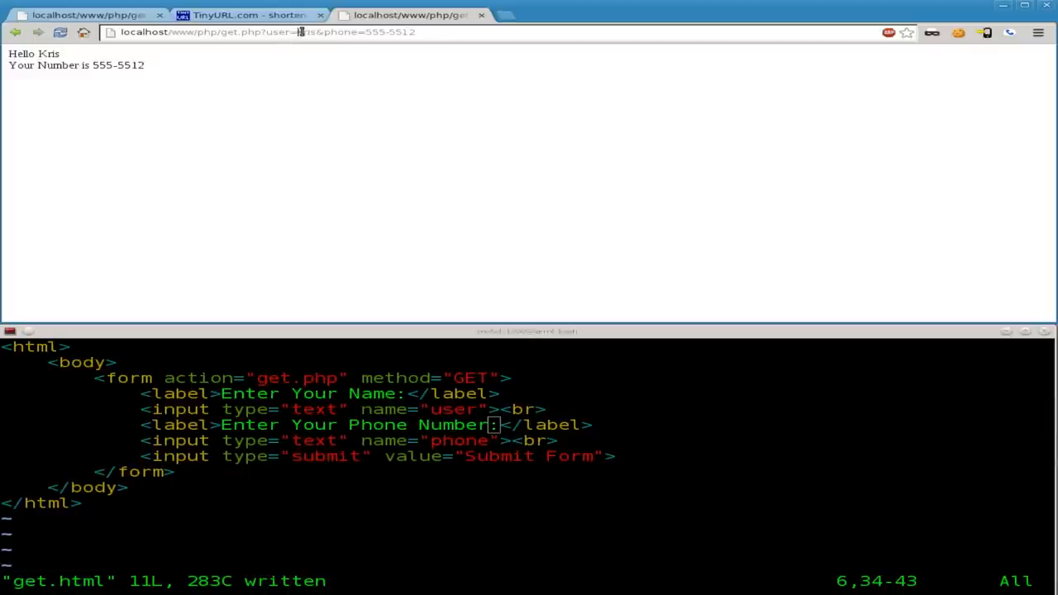
pyautogui.doubleClick(304, 31)
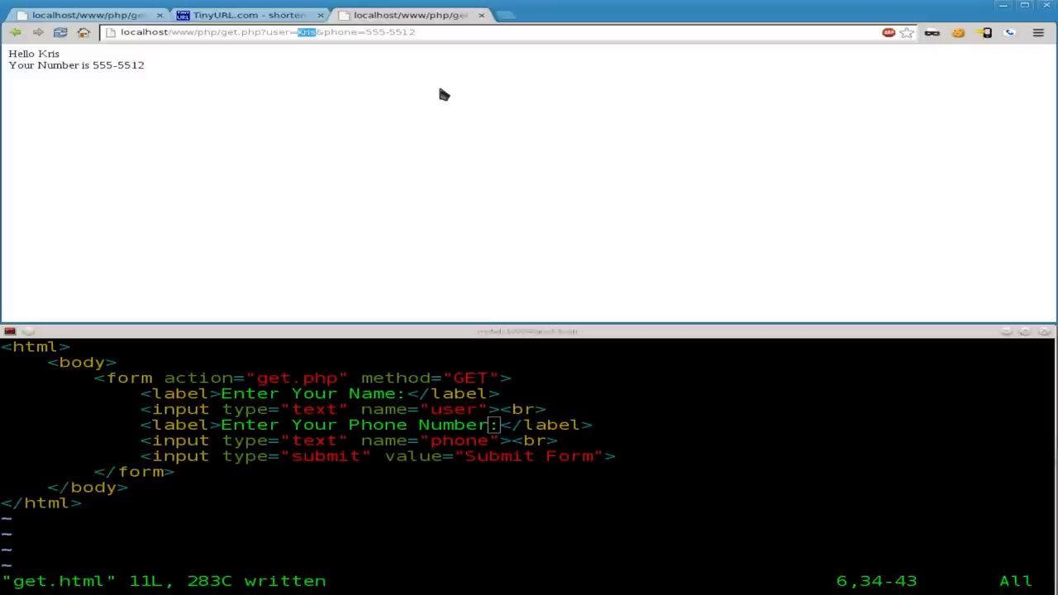
pyautogui.moveTo(651, 402)
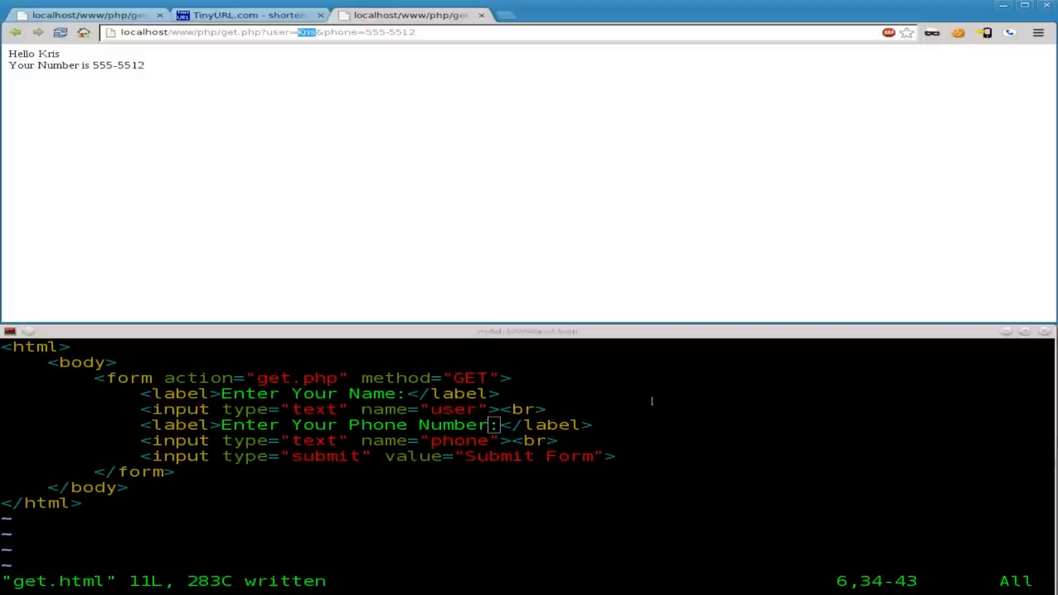